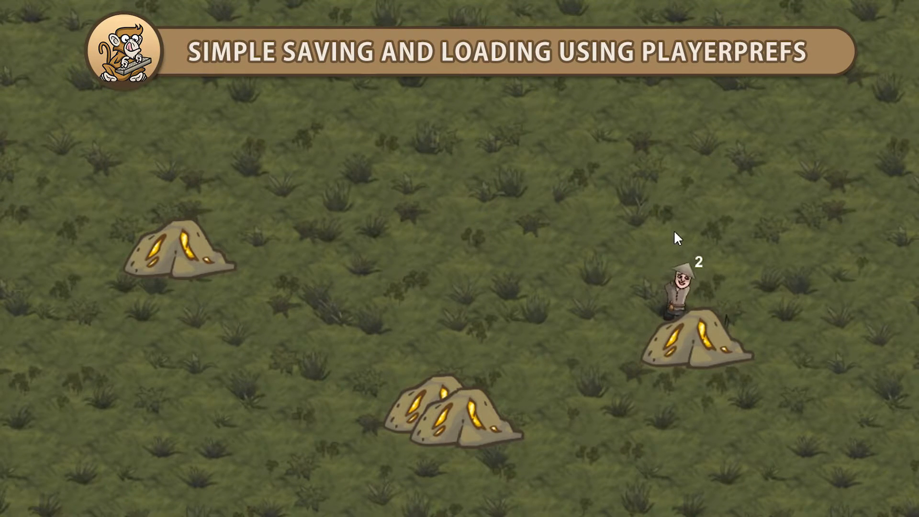
Step: Move the player, then highlight the unit's GetPosition/SetPosition and gold amount methods
left_click(484, 428)
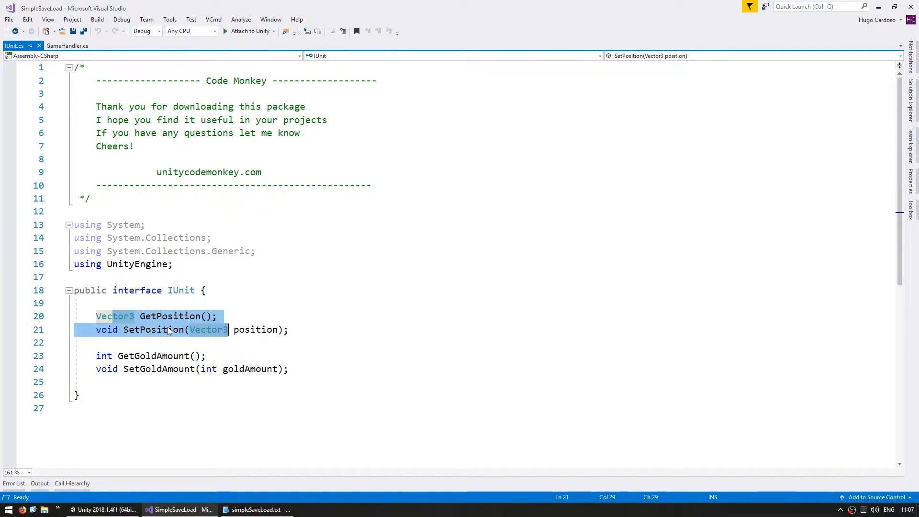
double_click(152, 356)
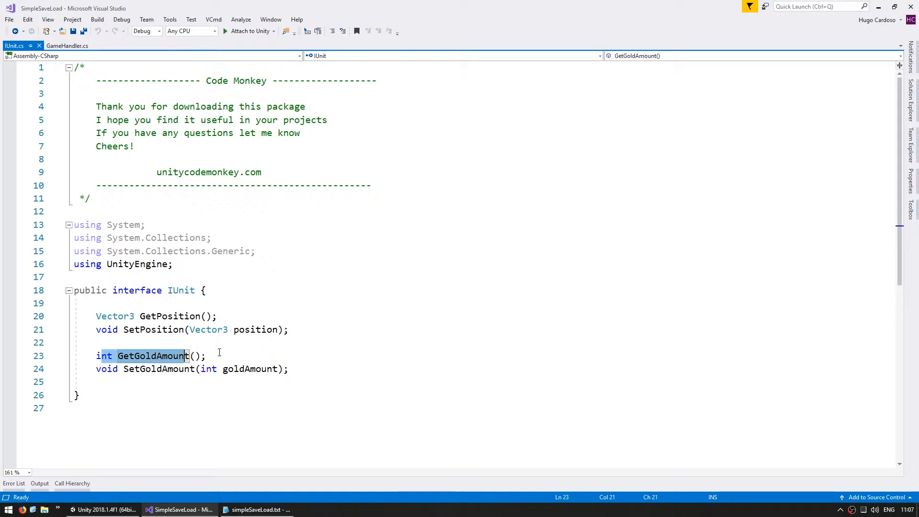
left_click(199, 329)
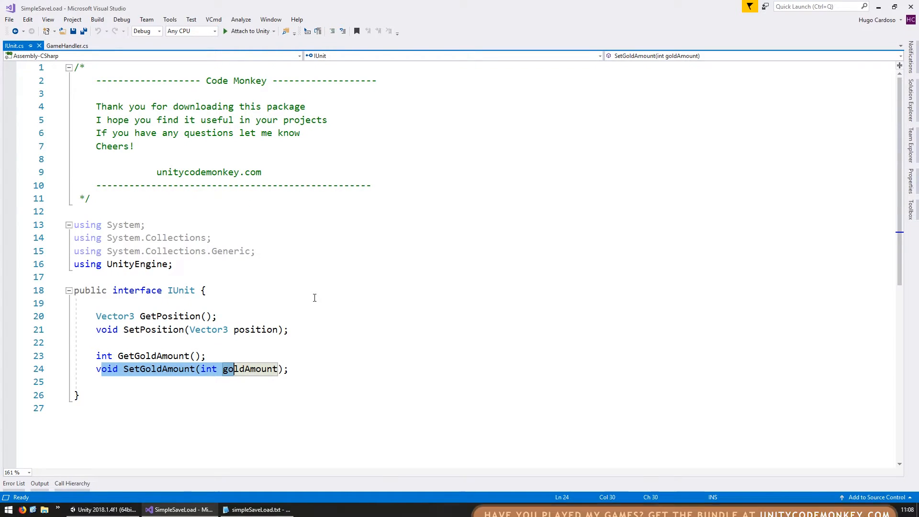
Step: In GameHandler, add an Update() with an if (Input.GetKeyDown(KeyCode.S)) // Save block
left_click(67, 46)
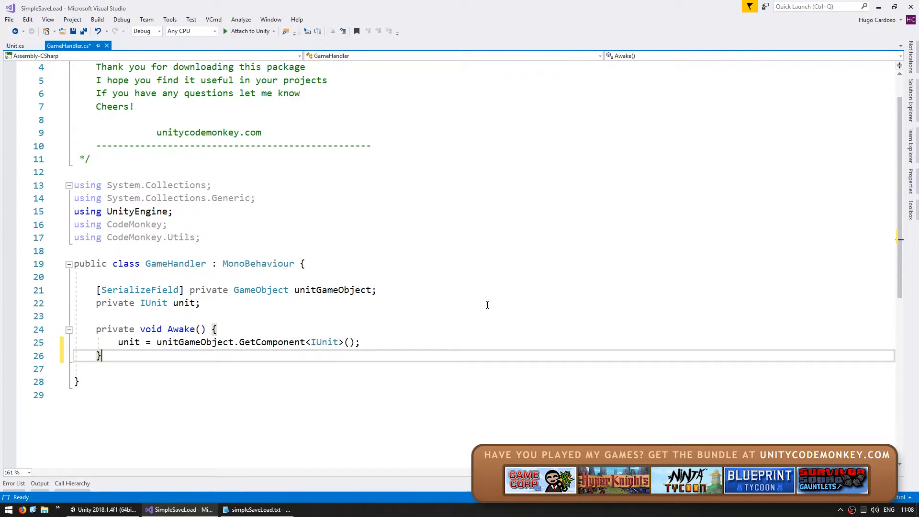
type("private void up")
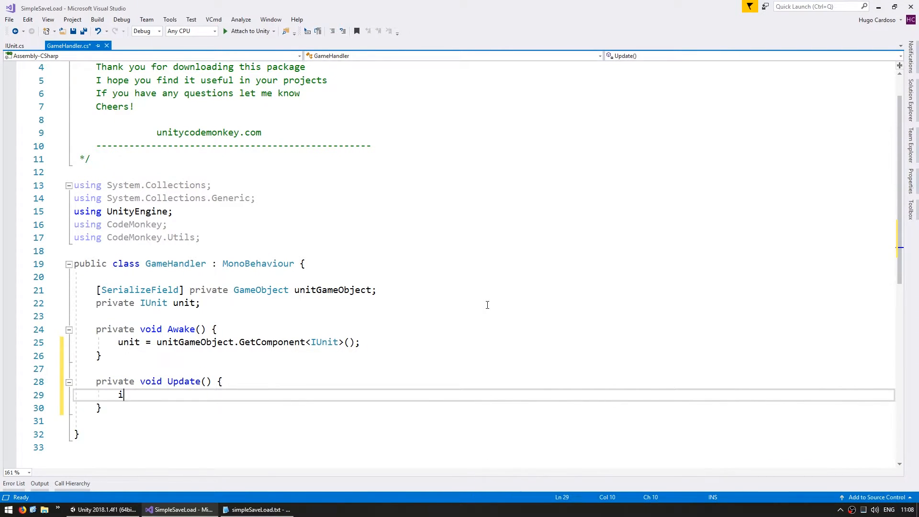
type("f (Input.GetKeyDown")
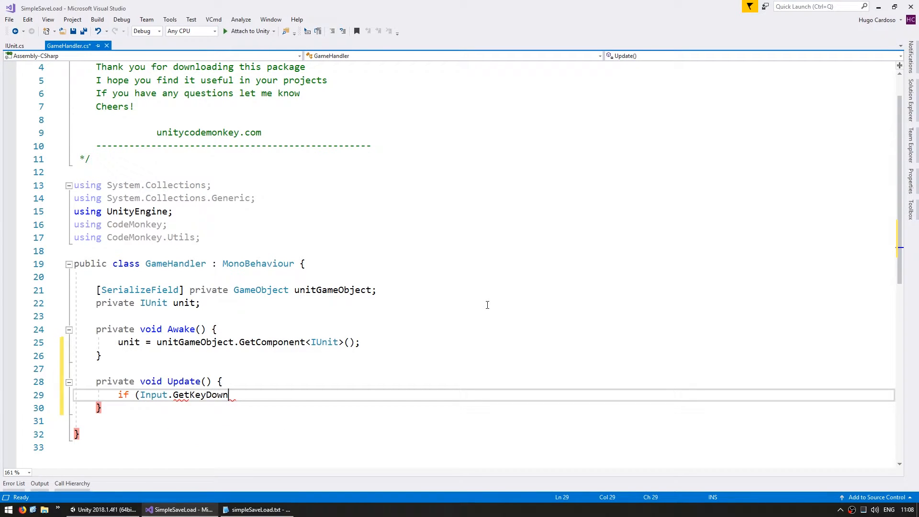
type("(KeyCode.S)) {")
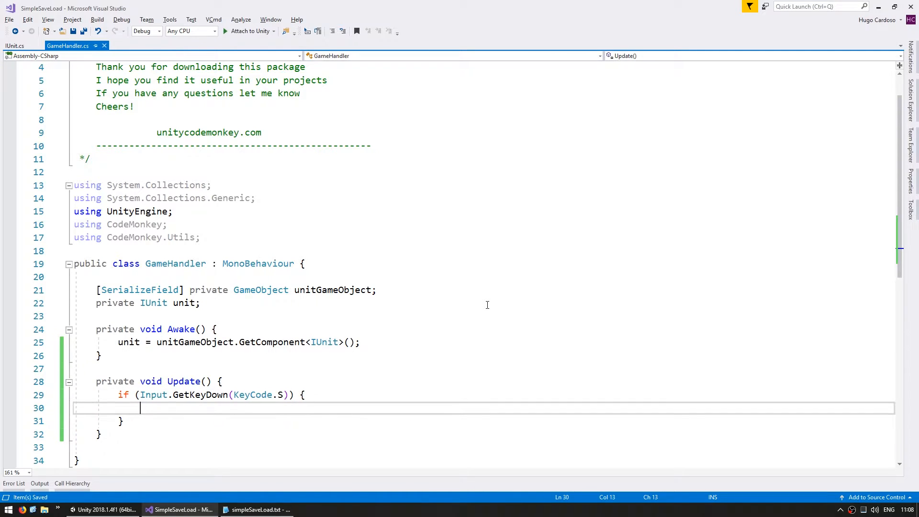
type("// Save")
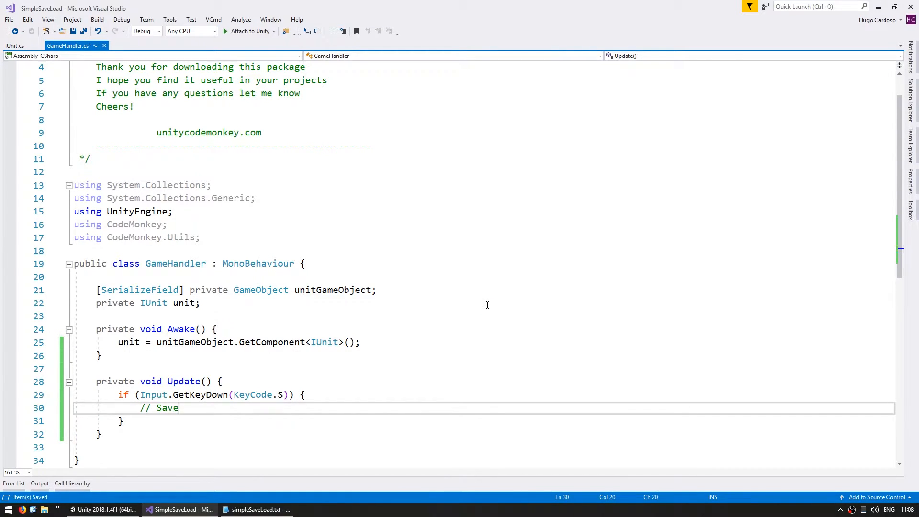
key("Return")
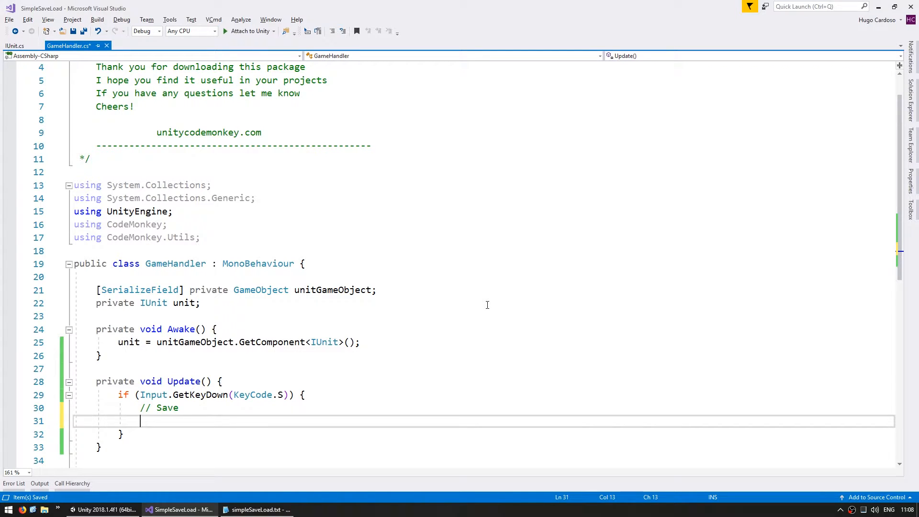
Step: Store unit.GetPosition() in Vector3 playerPosition and show it with CMDebug.TextPopupMouse
type("Vector3")
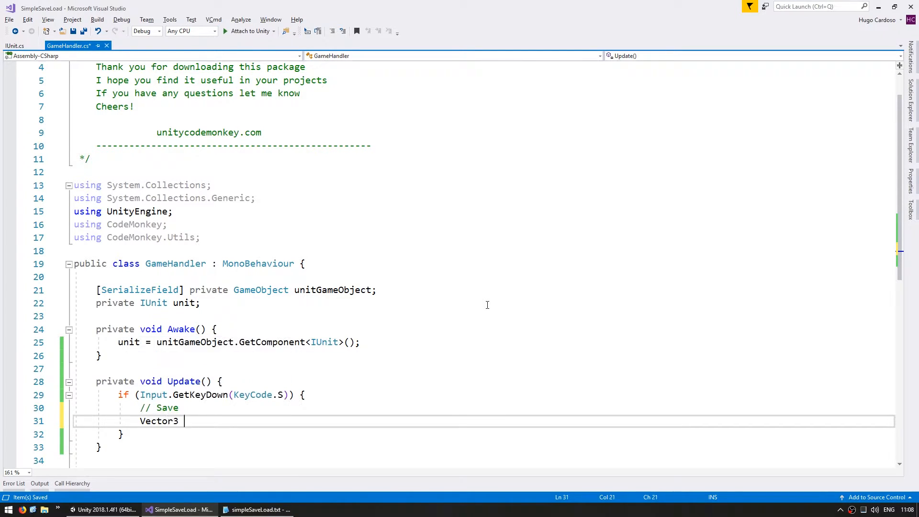
type("playerPosition =")
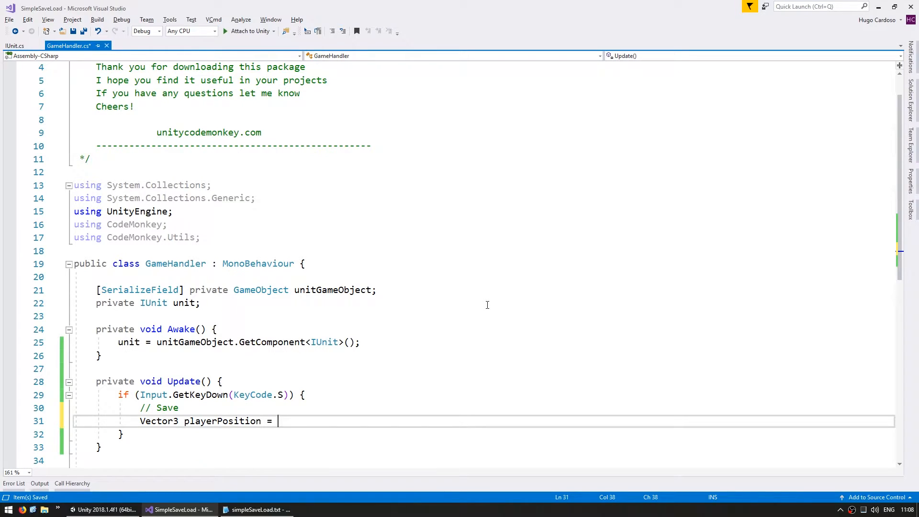
type("unit.GetPosition();")
type("CMDebug")
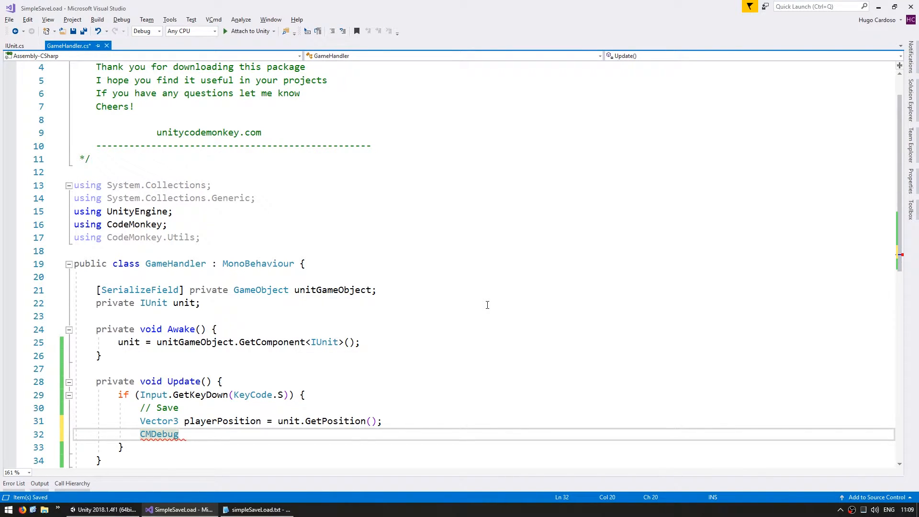
type(".TextPopupMouse(\");")
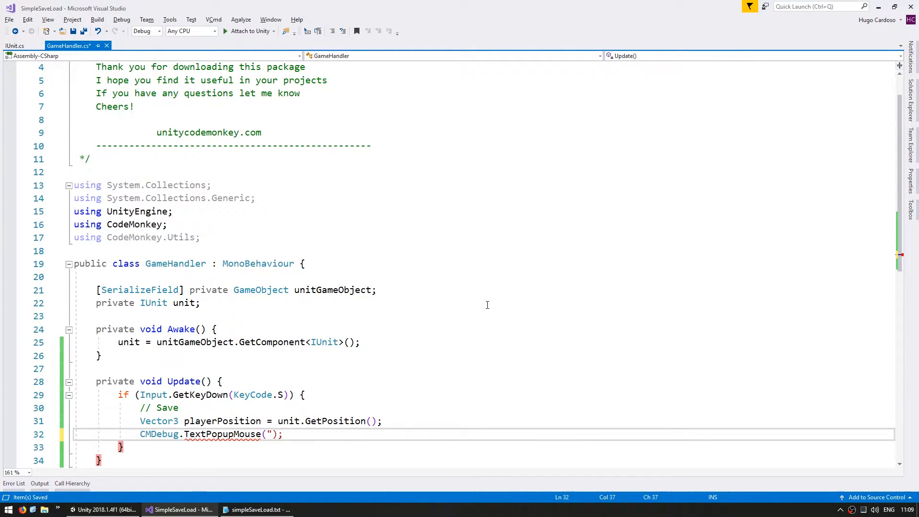
type("+playerpo")
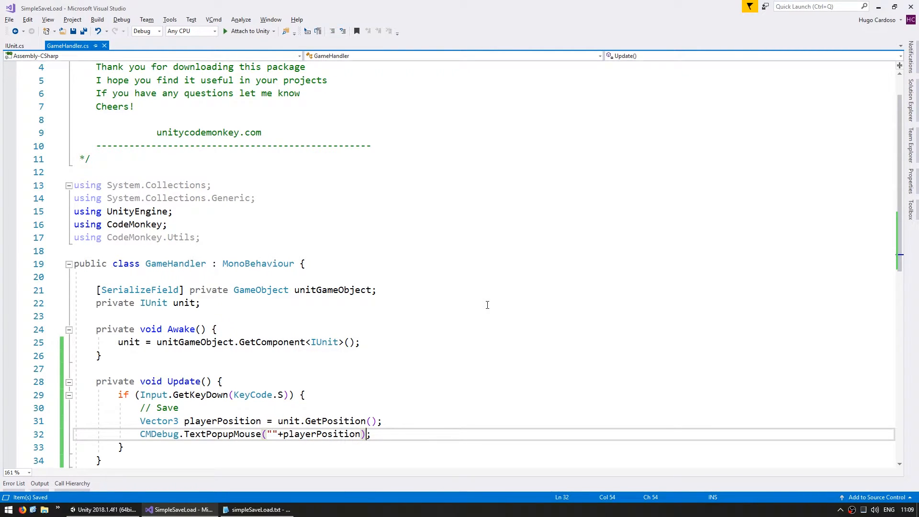
Step: In Unity play mode, move the player toward the right to test the save key
left_click(105, 509)
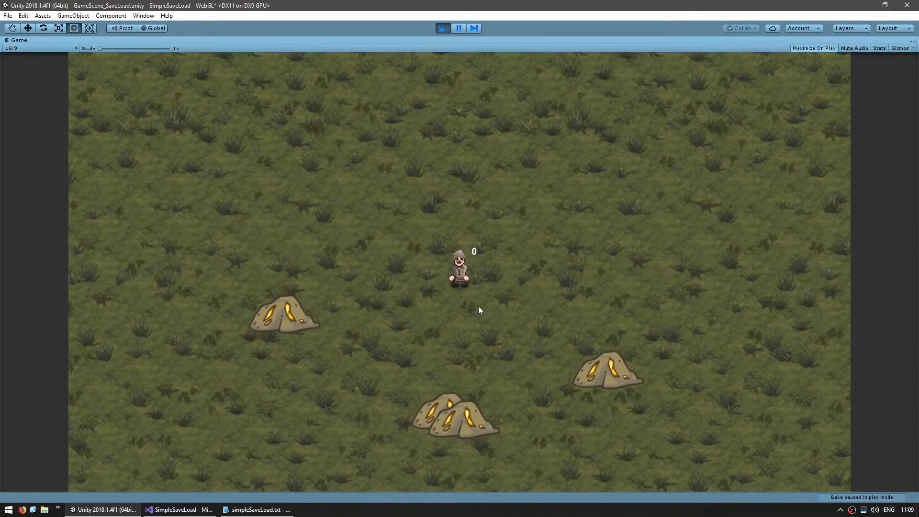
mouse_move(498, 301)
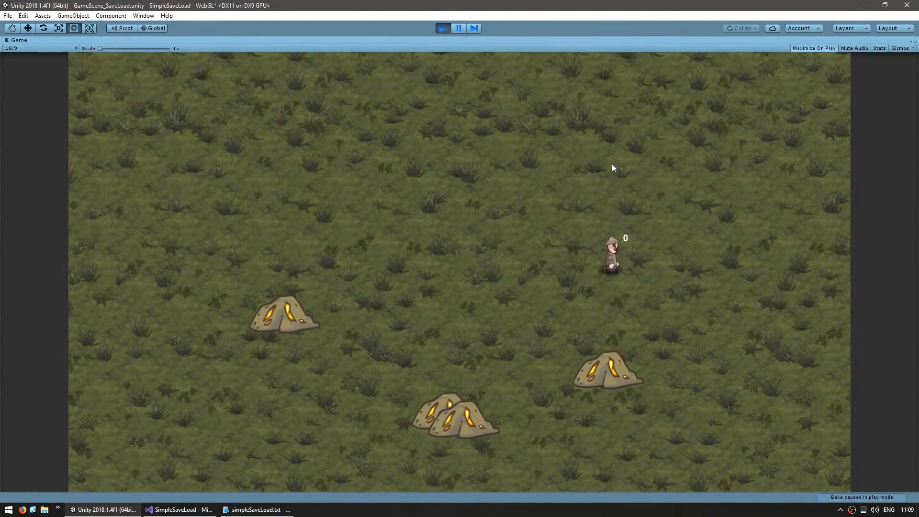
left_click(179, 510)
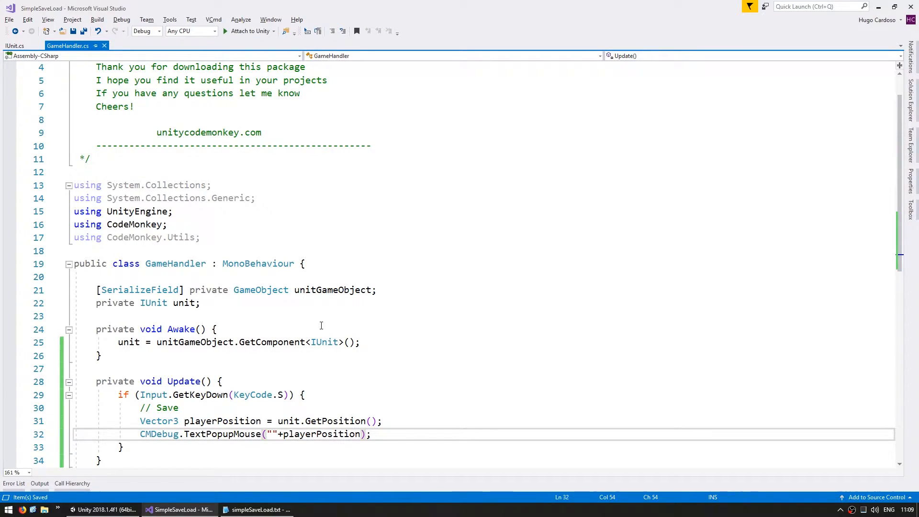
Step: Save playerPositionX and playerPositionY via PlayerPrefs.SetFloat, followed by PlayerPrefs.Save()
scroll("down", 3)
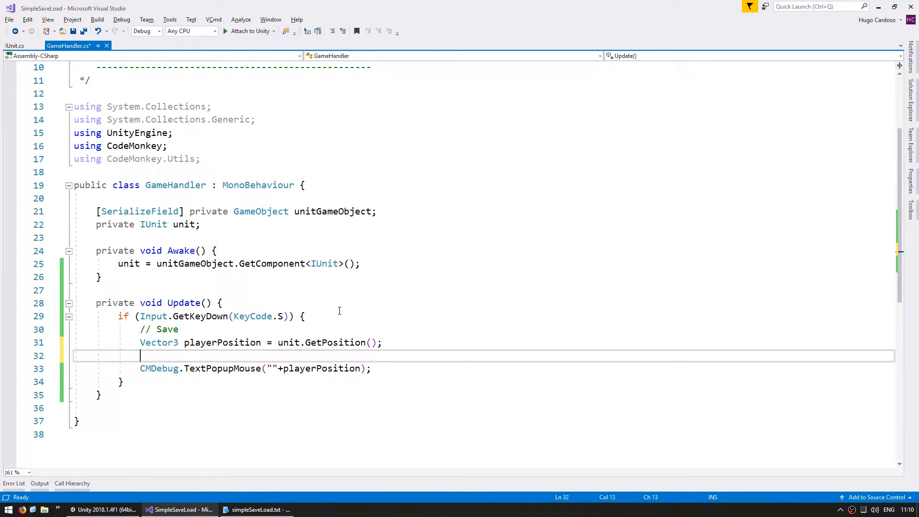
type("PlayerPrefs.SetFloat(")
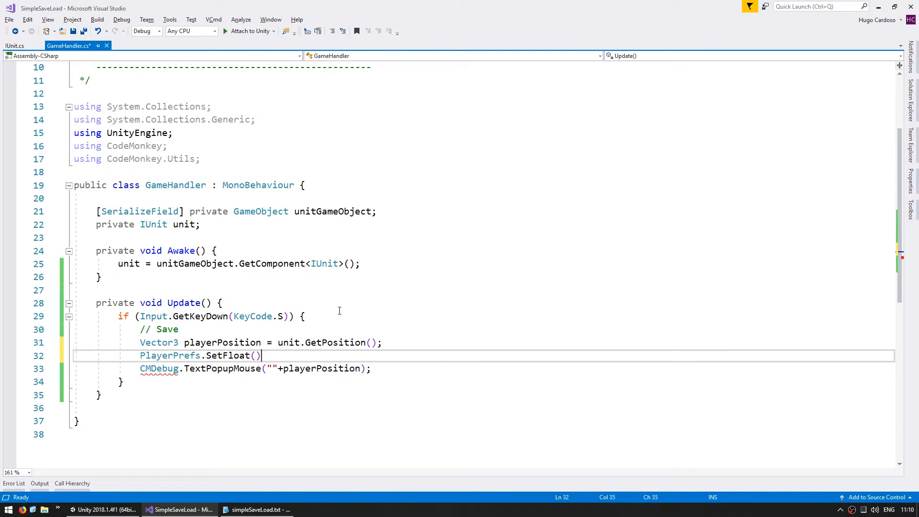
type("\"")
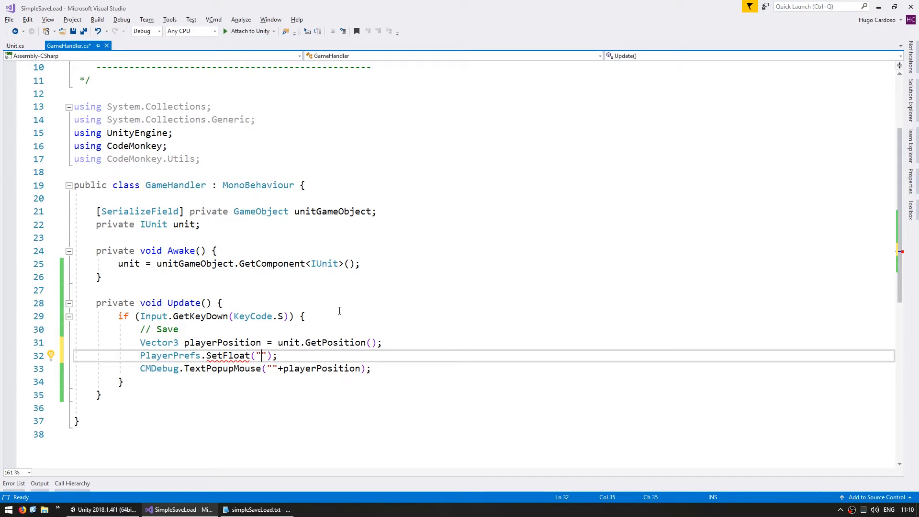
type("playerPosition")
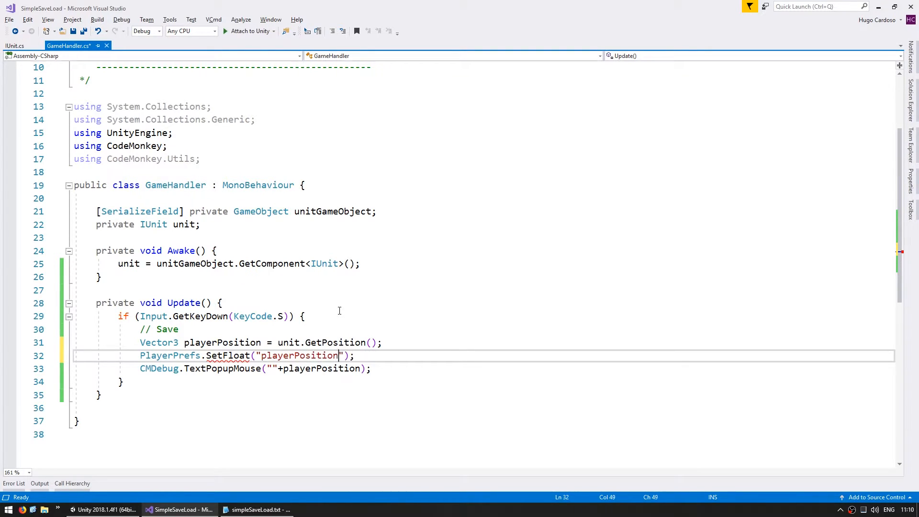
type("X\", playerPosition.x")
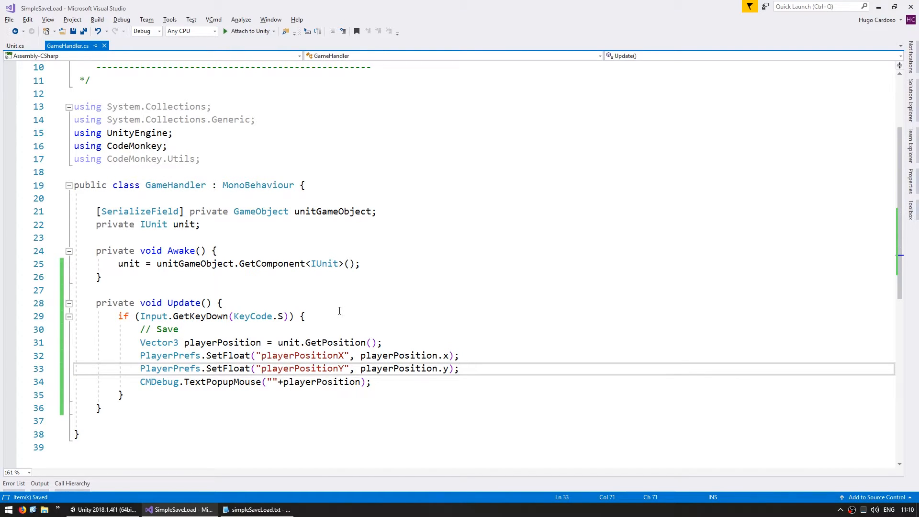
type("PlayerPrefs.Save();")
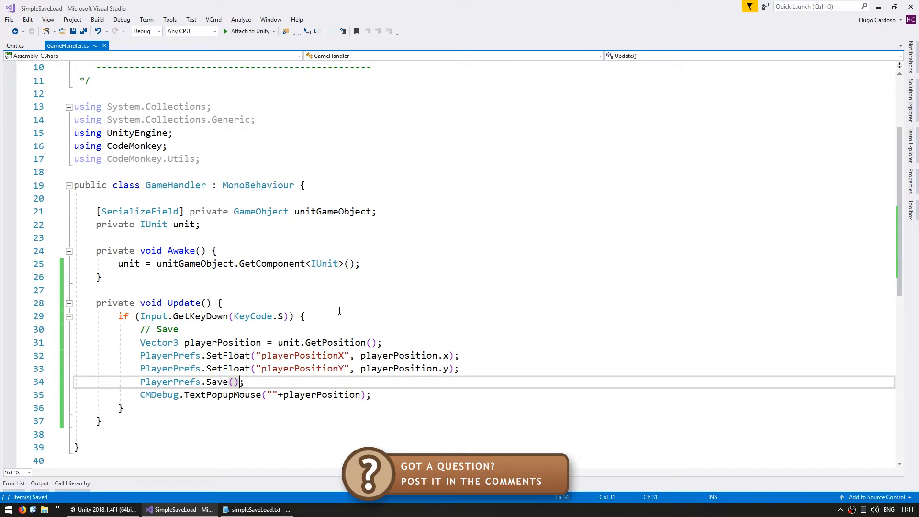
left_click(103, 509)
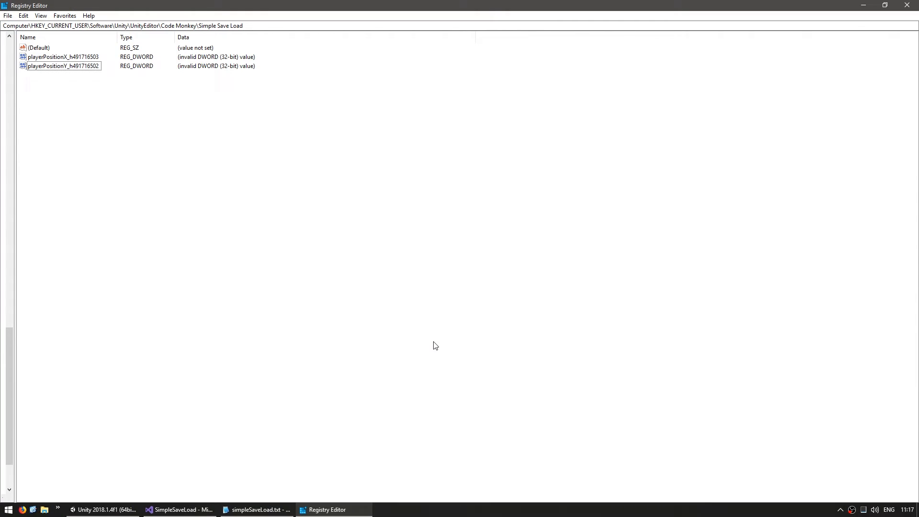
mouse_move(67, 132)
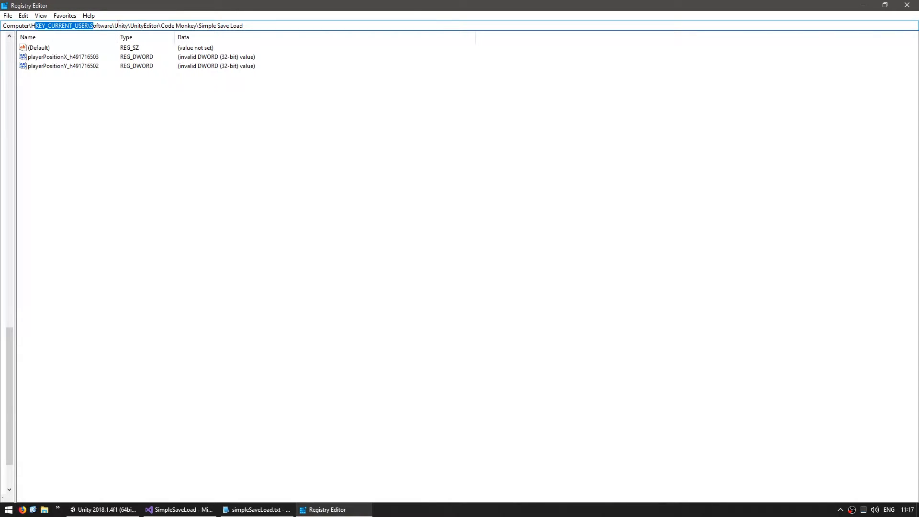
Step: Point out the HKEY_CURRENT_USER\...\UnityEditor path, Simple Save Load key and playerPositionX entry
double_click(138, 25)
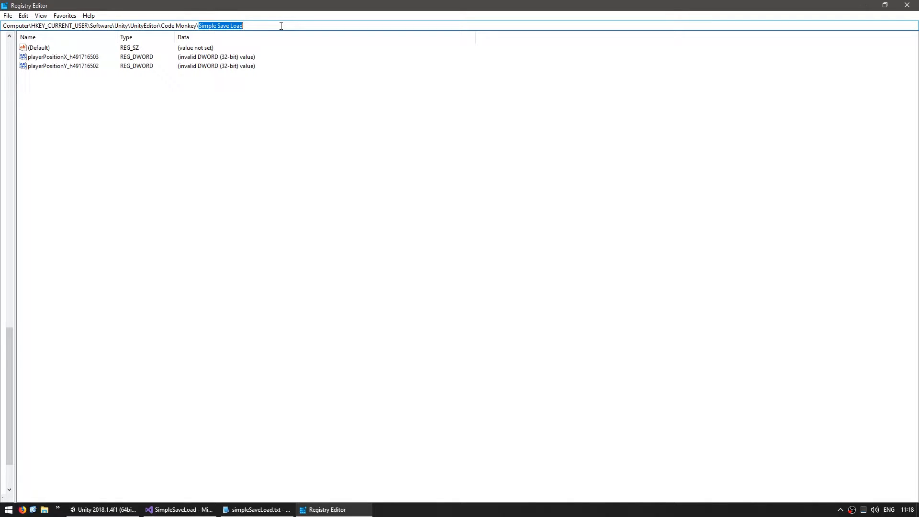
left_click(62, 56)
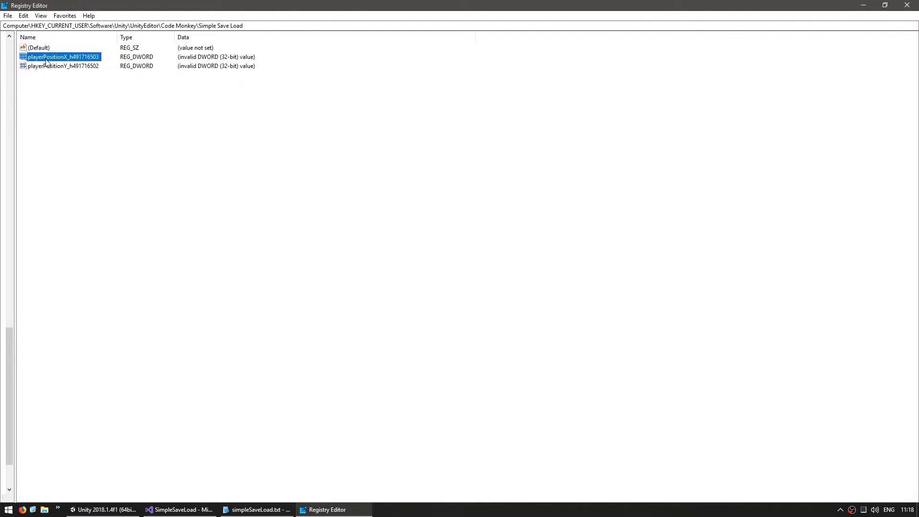
left_click(61, 66)
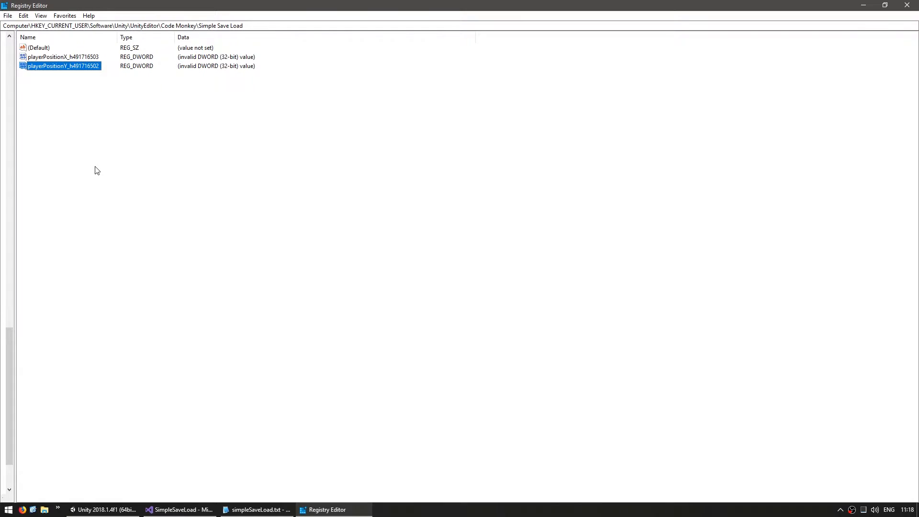
mouse_move(113, 156)
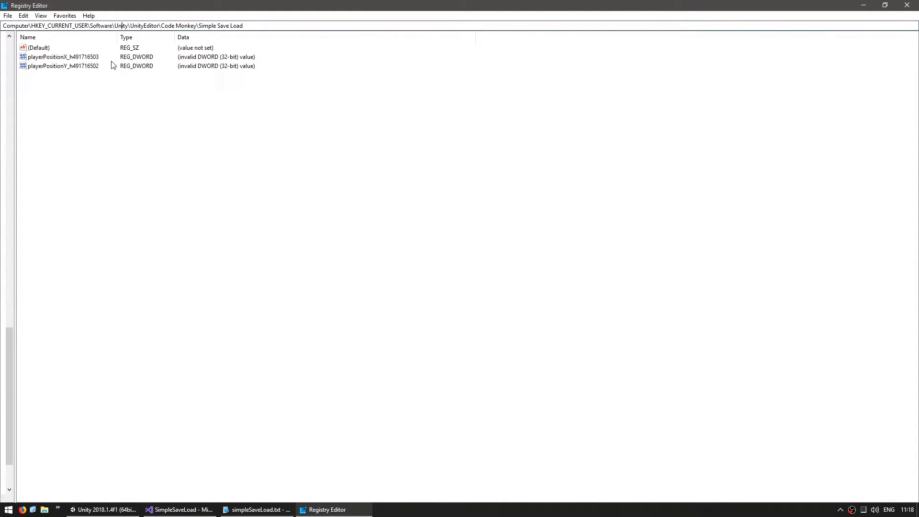
double_click(138, 25)
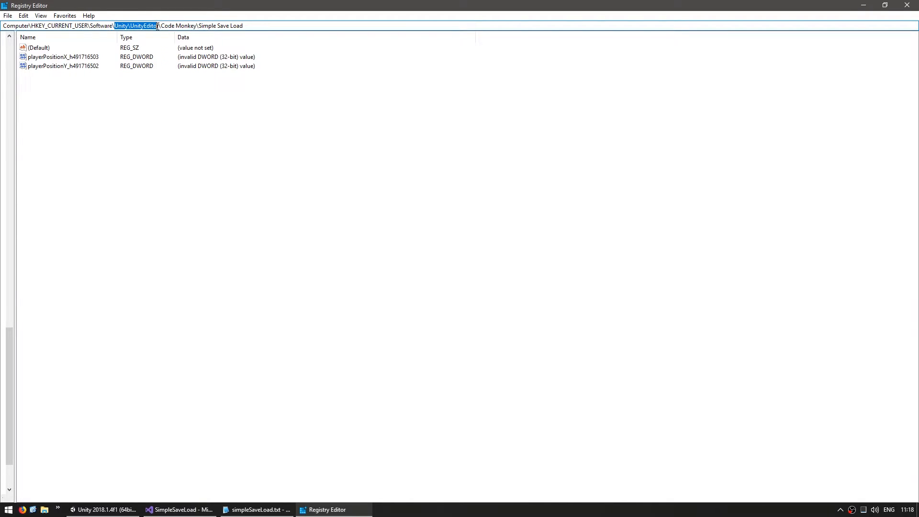
left_click(97, 25)
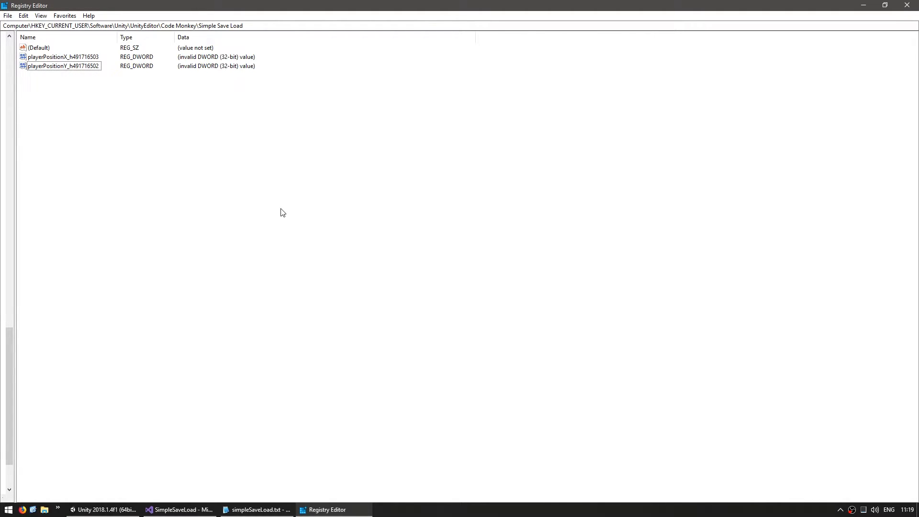
mouse_move(264, 221)
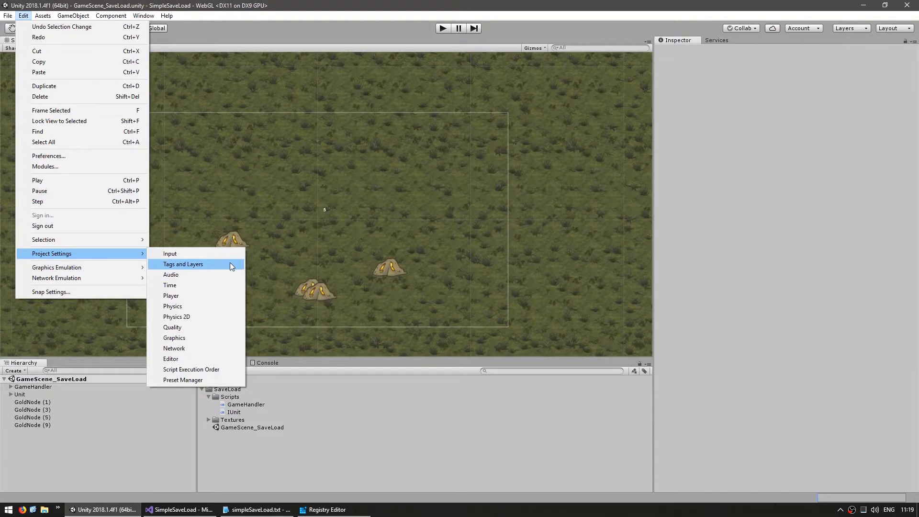
Step: Open Player Settings showing company Code Monkey and product Simple Save Load
left_click(170, 295)
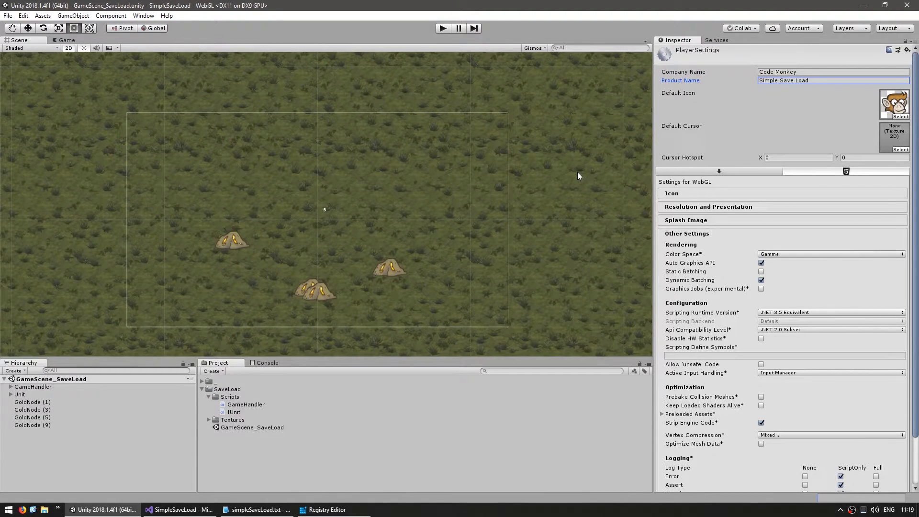
Step: Add an if (Input.GetKeyDown(KeyCode.L)) block to GameHandler's Update
left_click(176, 509)
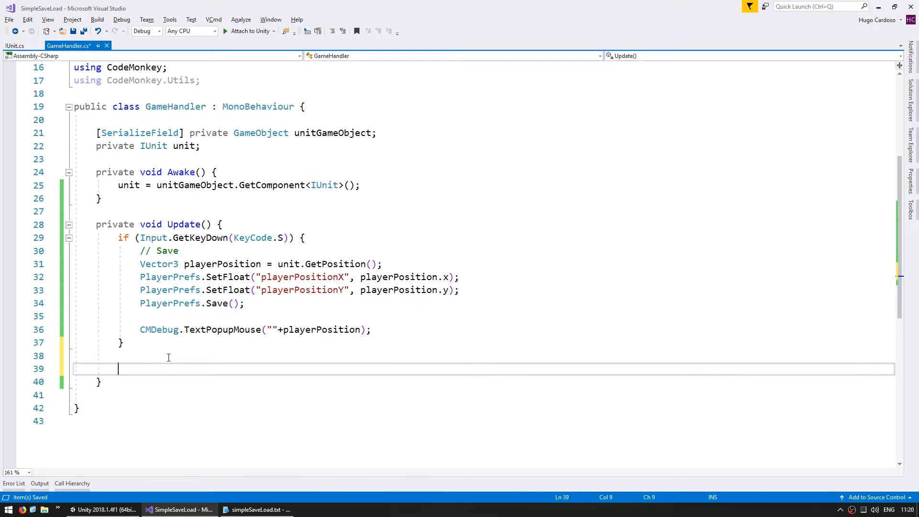
type("if (Input.GetKeyDown(")
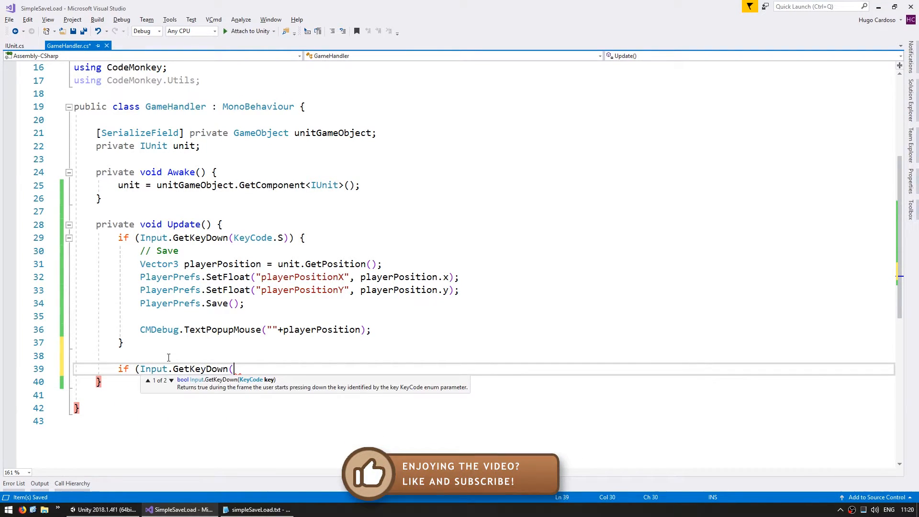
type("KeyCode.L))")
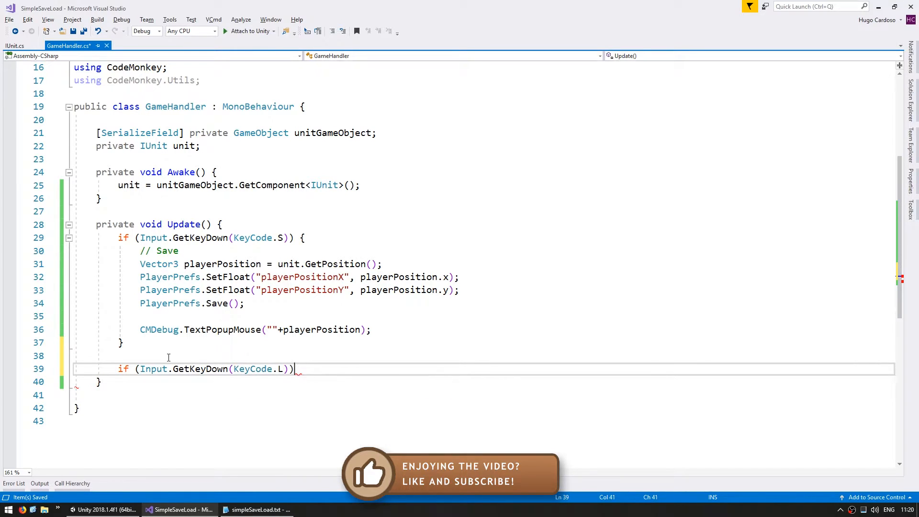
type("{")
type("// Load")
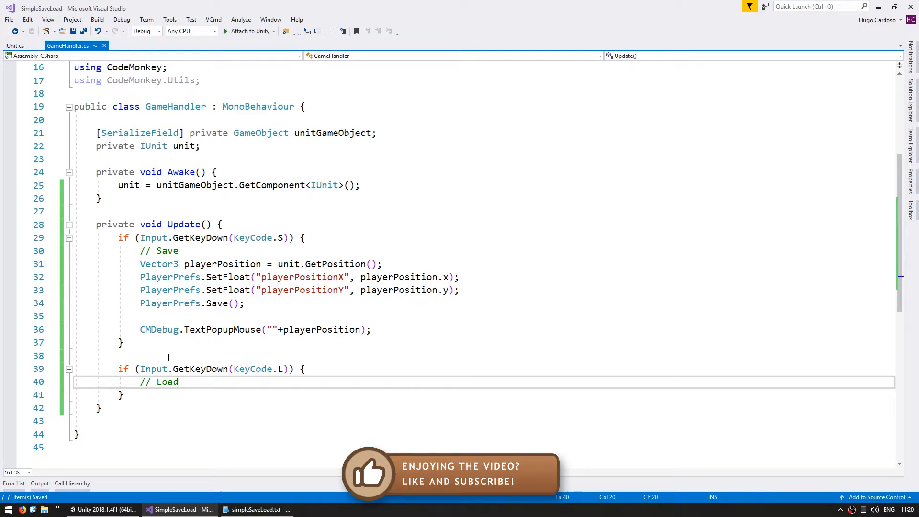
key("Return")
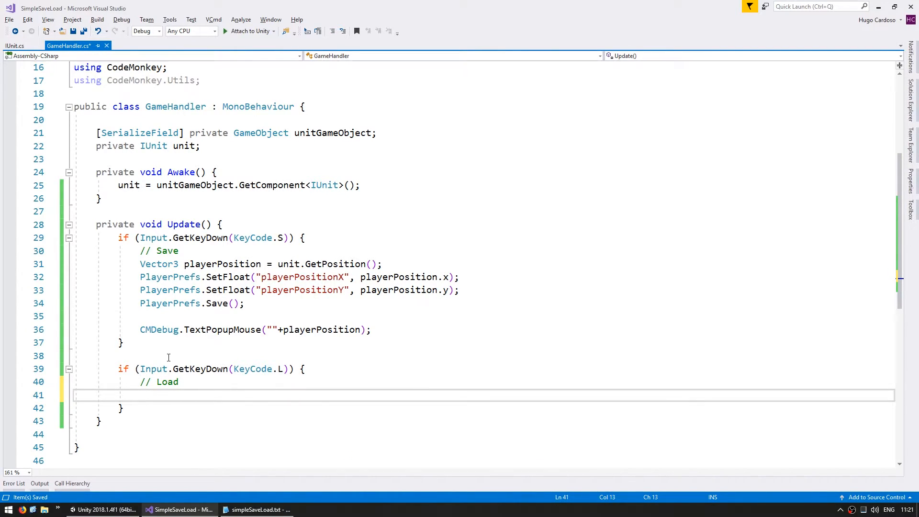
Step: Read the saved X and Y floats into a Vector3 playerPosition and pop it up
type("f")
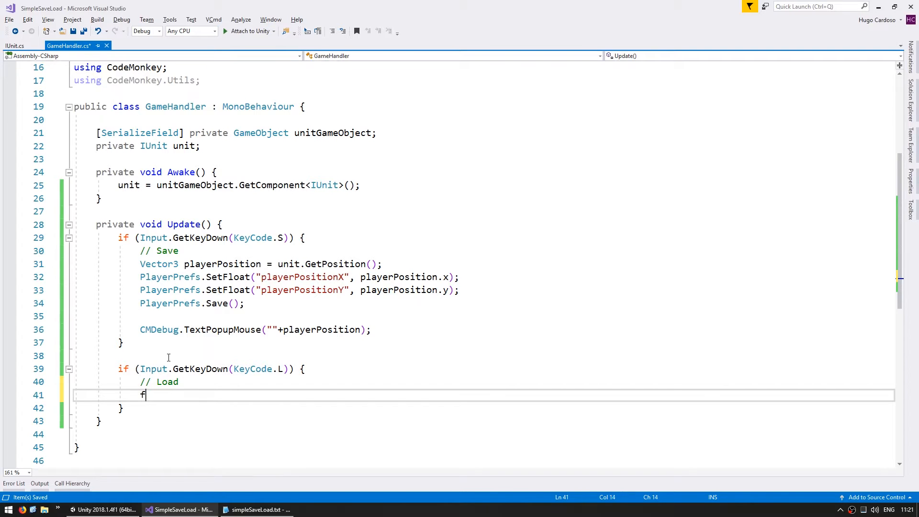
type("loat playerPositionX = PlayerPrefs.GetFloat(\");")
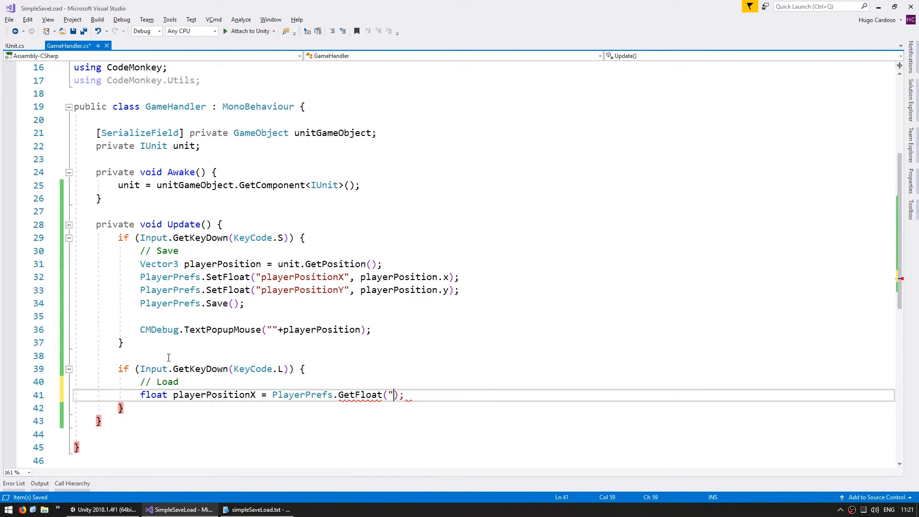
type("playerPositionX")
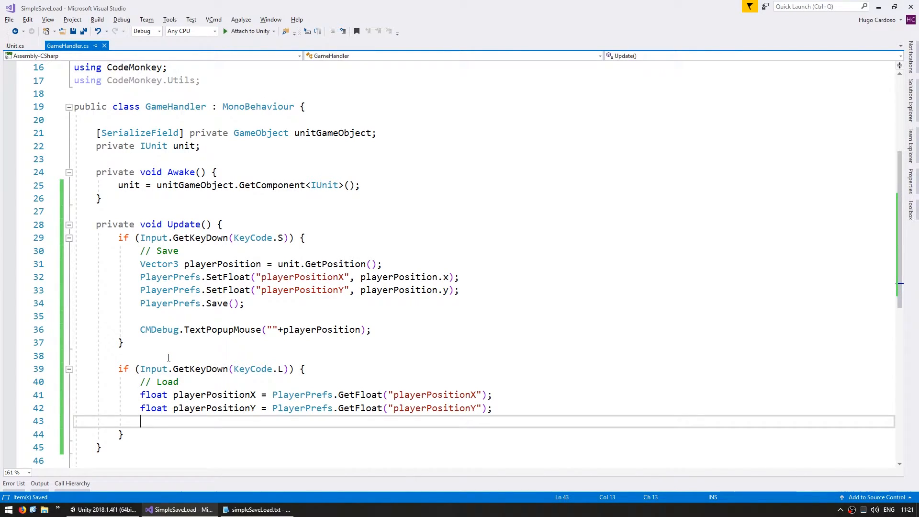
type("Vector3 playerPosition = new Vector3();")
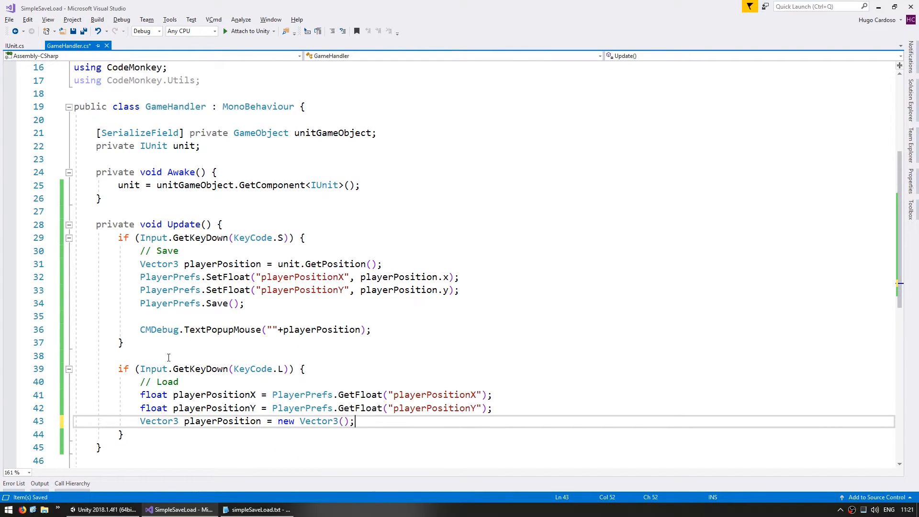
type("playerPositionX, playerPositionY")
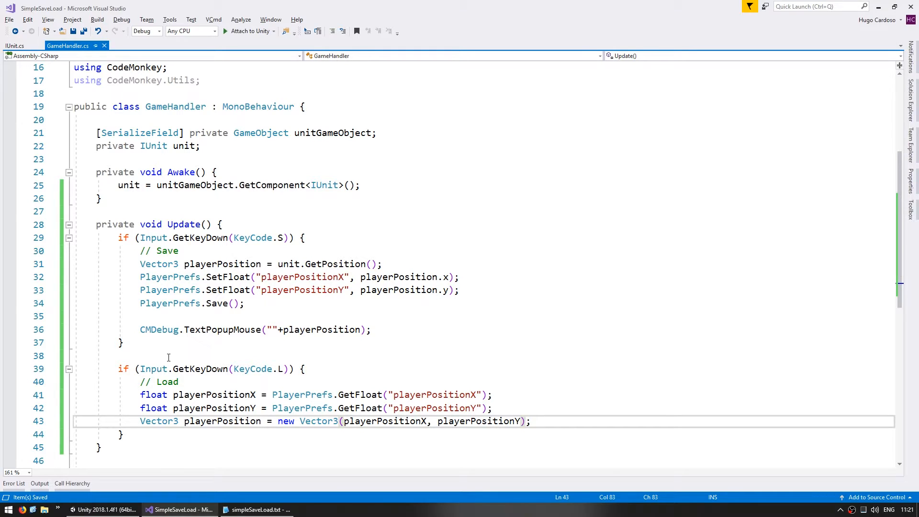
left_click(373, 329)
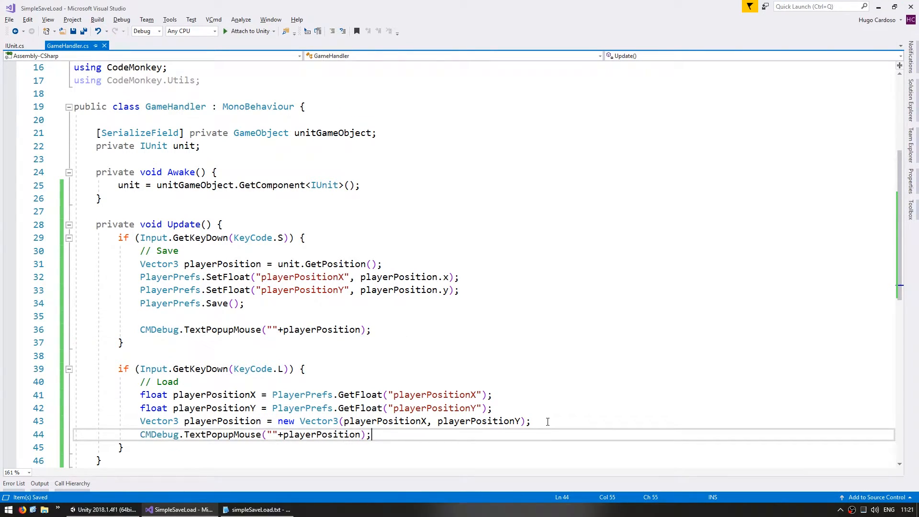
left_click(82, 509)
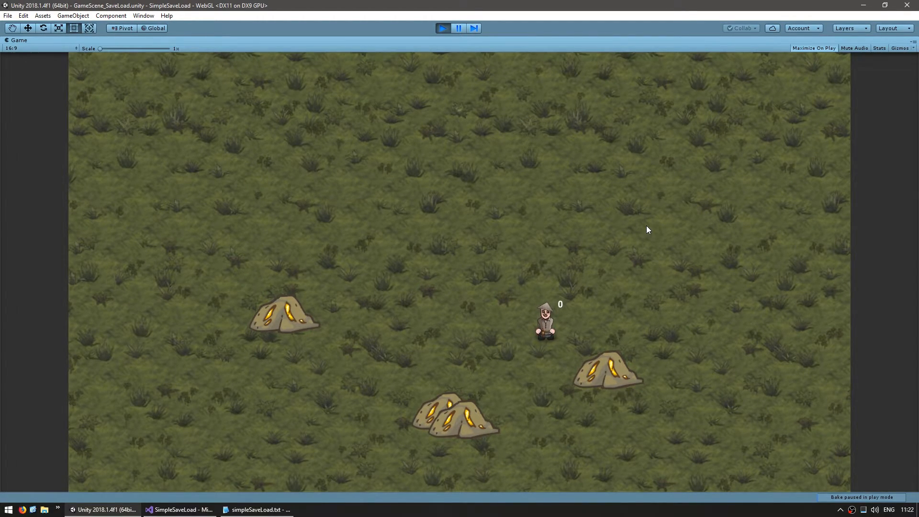
Step: Return to the GameHandler script after running the scene in play mode
left_click(179, 509)
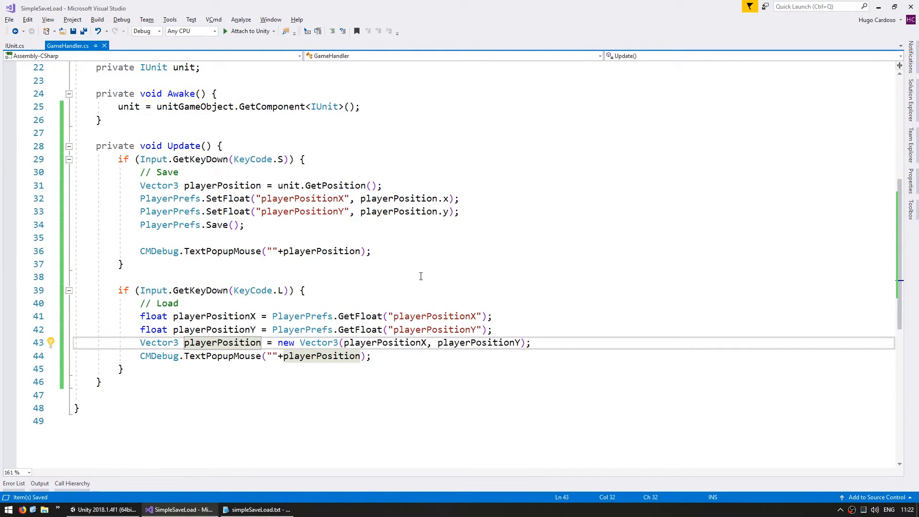
mouse_move(498, 212)
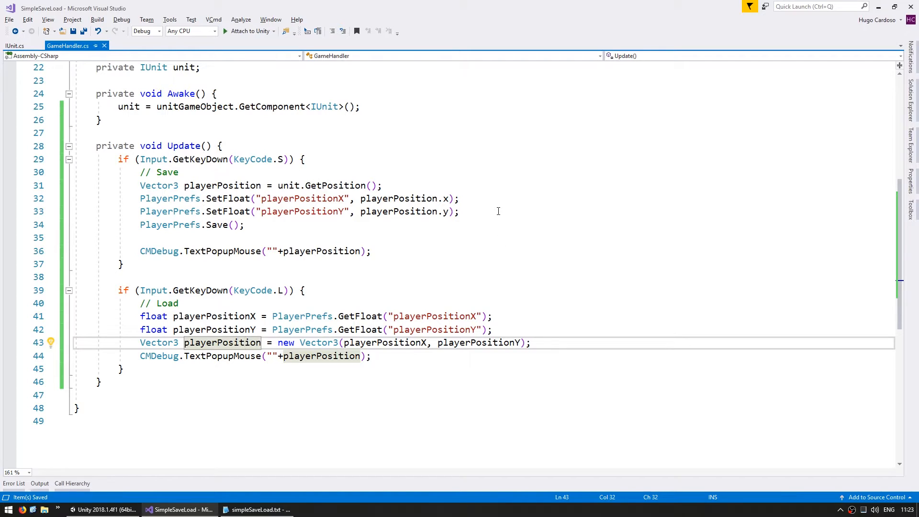
Step: Append unit.SetPosition(playerPosition); to the KeyCode.L load block
type("unit.SetPosition();")
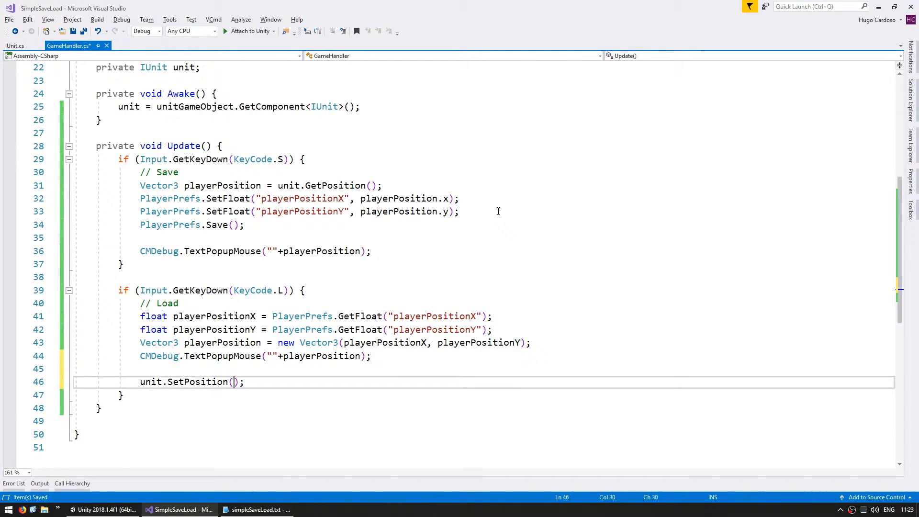
type("playerPosition")
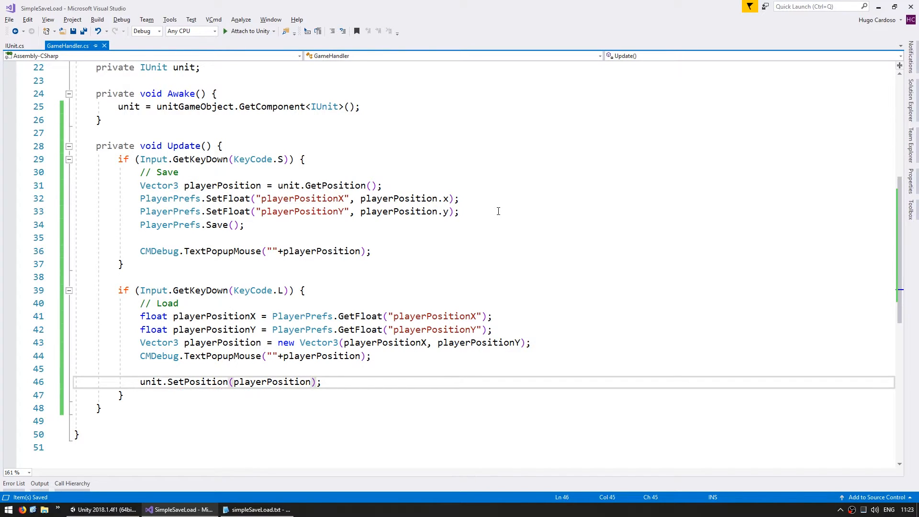
mouse_move(498, 215)
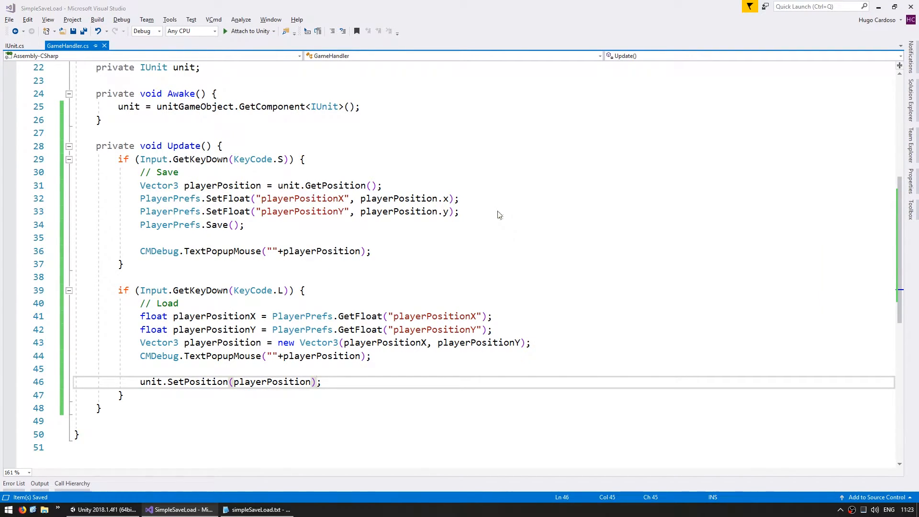
left_click(104, 509)
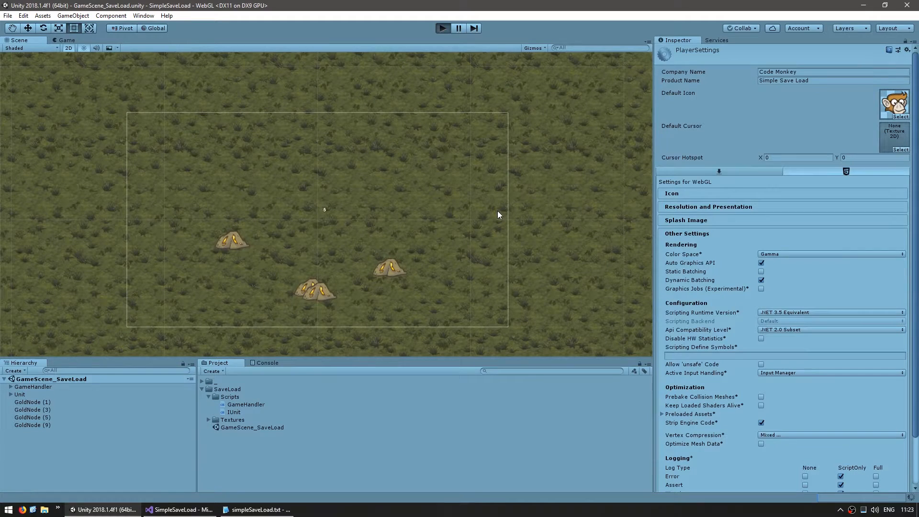
Step: Start play mode and walk the player to a new spot to test loading
left_click(442, 28)
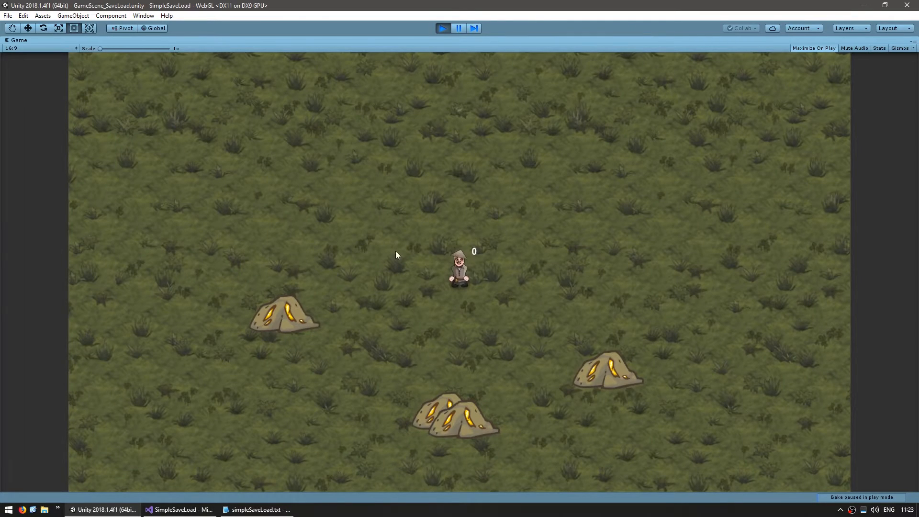
mouse_move(392, 348)
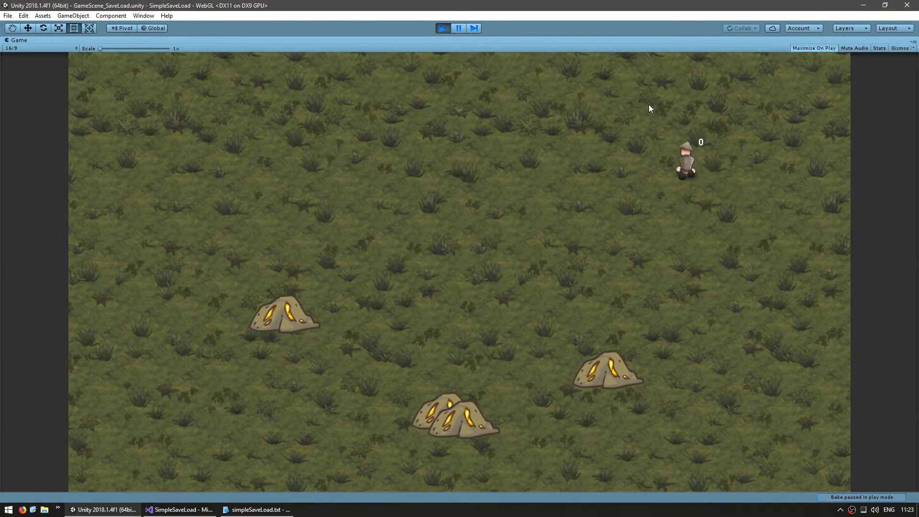
left_click(638, 116)
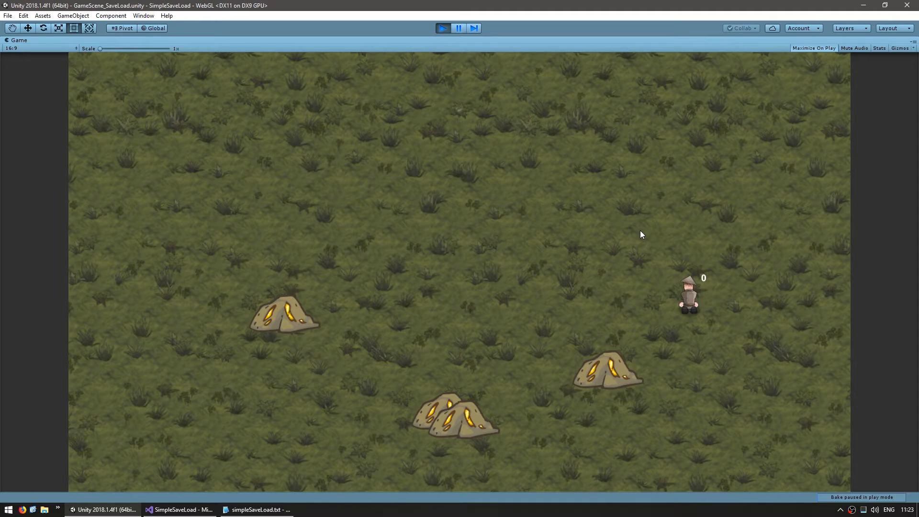
left_click(175, 509)
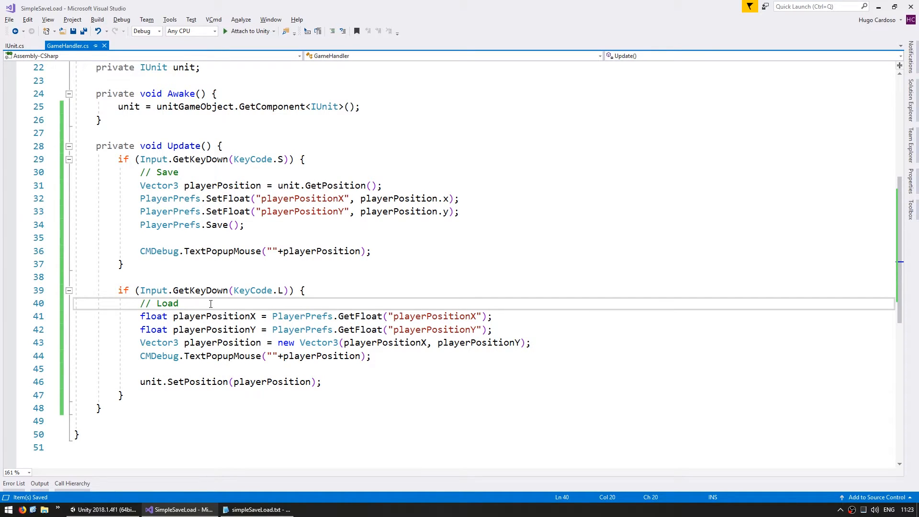
Step: Guard loading with PlayerPrefs.HasKey("playerPositionX"), else popup "No save"; begin a PlayerPrefs call in Awake
type("if (PlayerPrefs.HasKey(\"playerPositionX\")) {")
type("//")
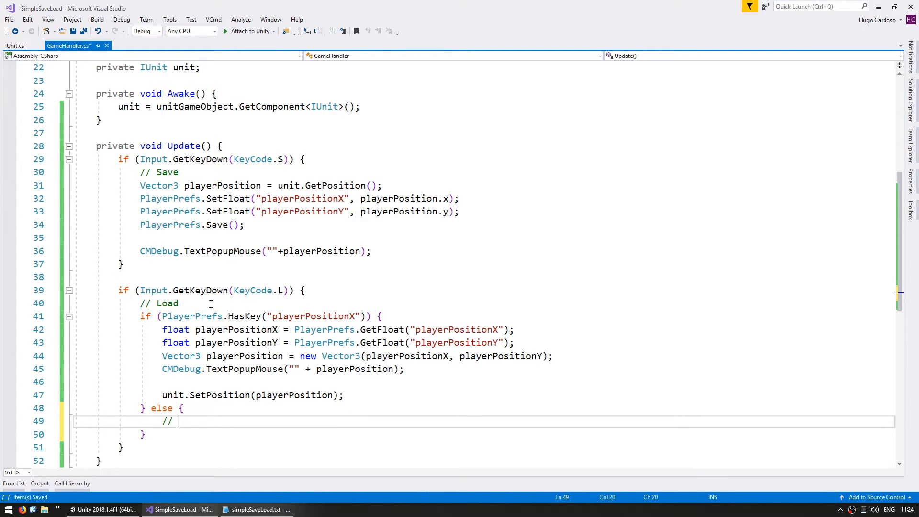
type("No save is available")
type("CMDebug.TextPopupMouse(\"No save\");")
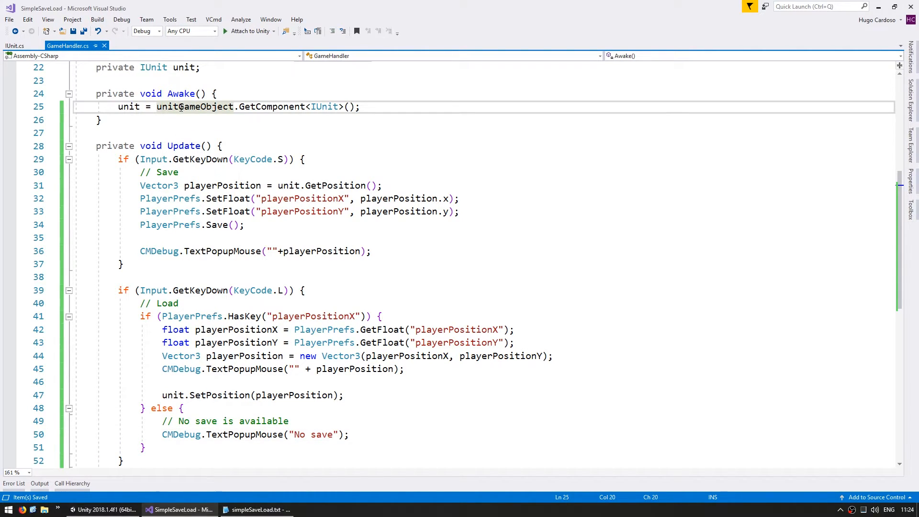
key("enter")
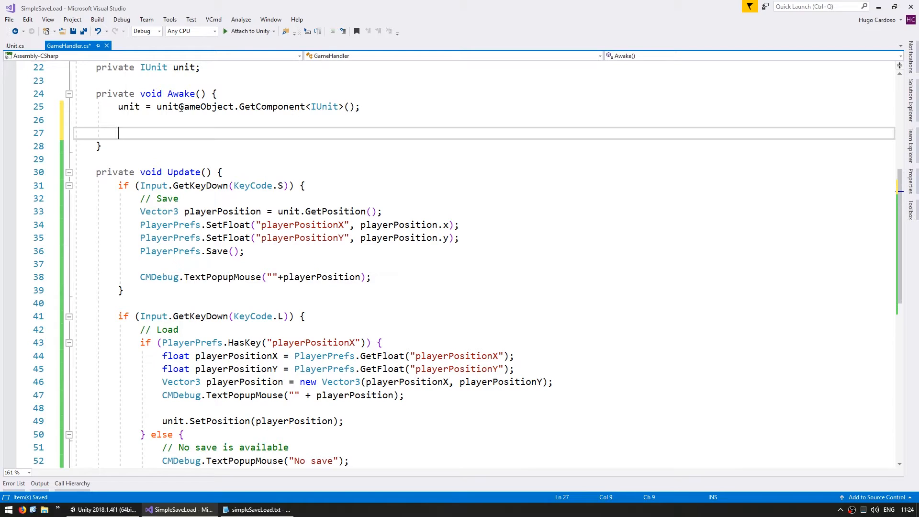
type("PlayerPrefs.")
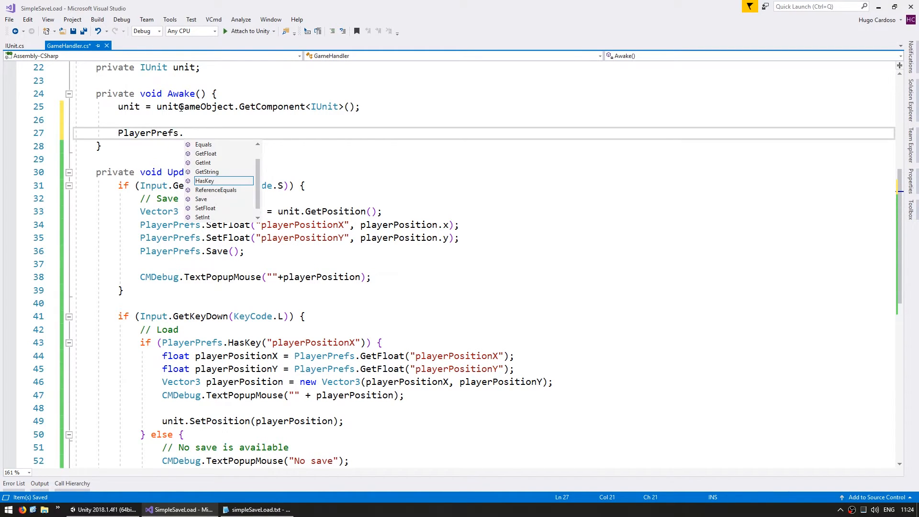
type("Dek")
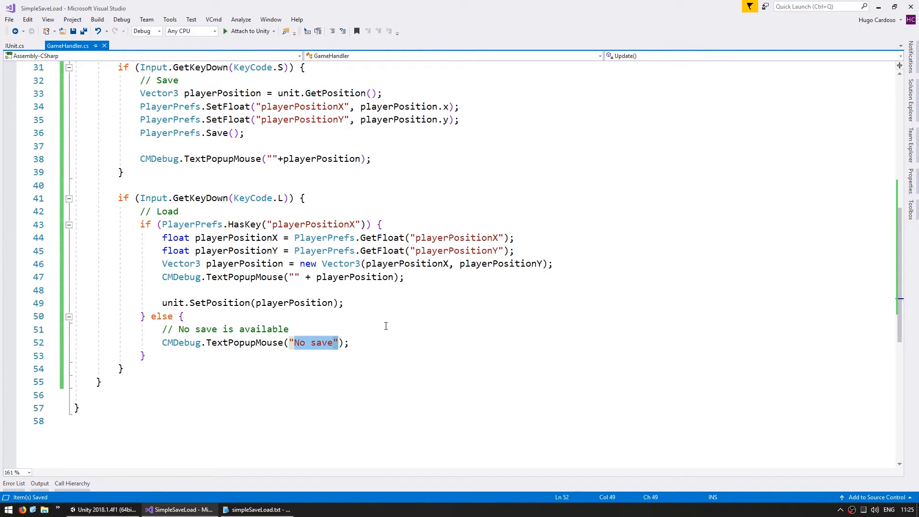
Step: Test saving with S and loading with L in Unity's Game view, then return to GameHandler
left_click(102, 509)
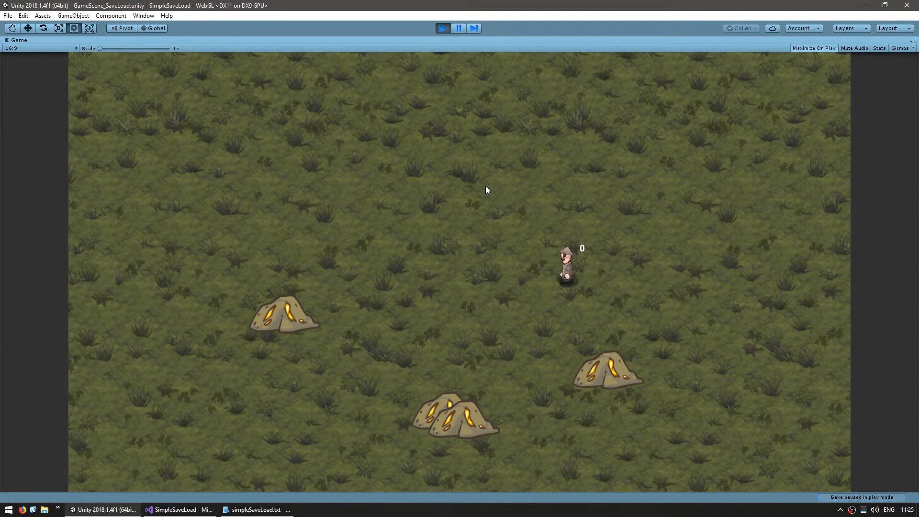
left_click(182, 510)
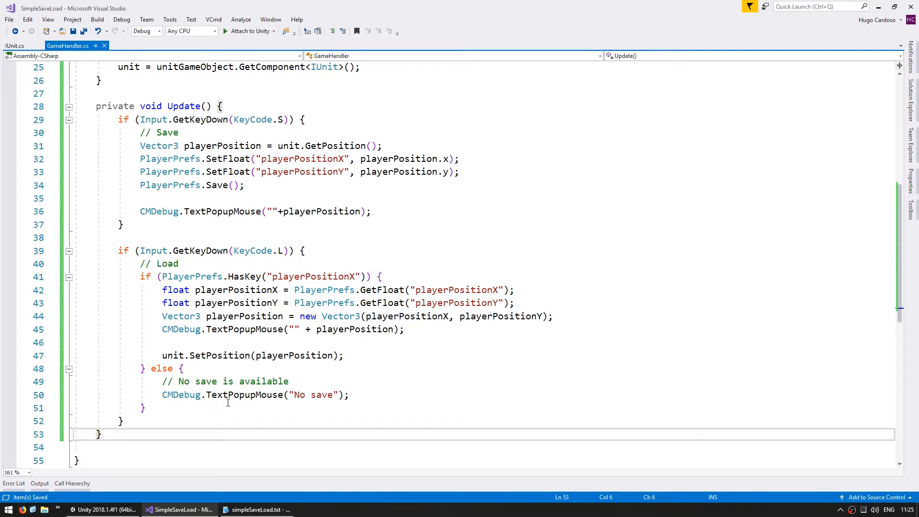
Step: Create private Save() and Load() methods holding the existing code, and call Load() from Update
type("private void Save() {")
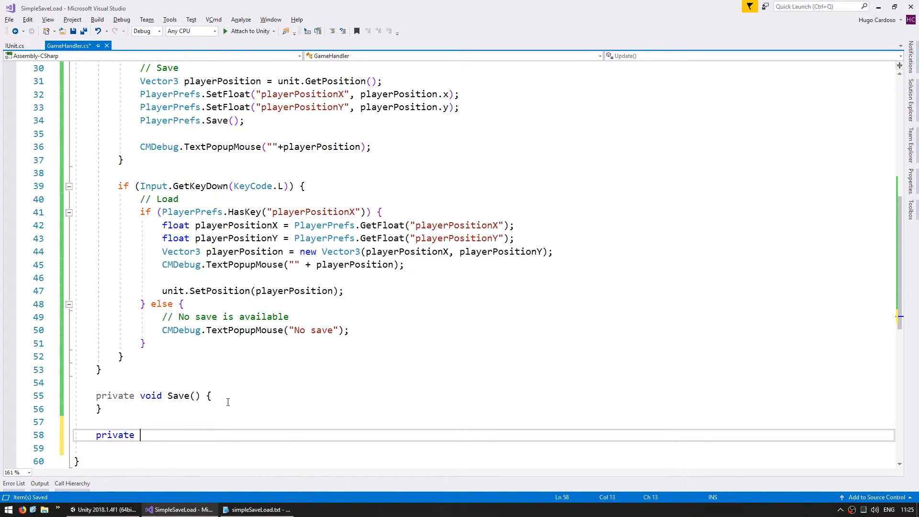
type("void Load(){")
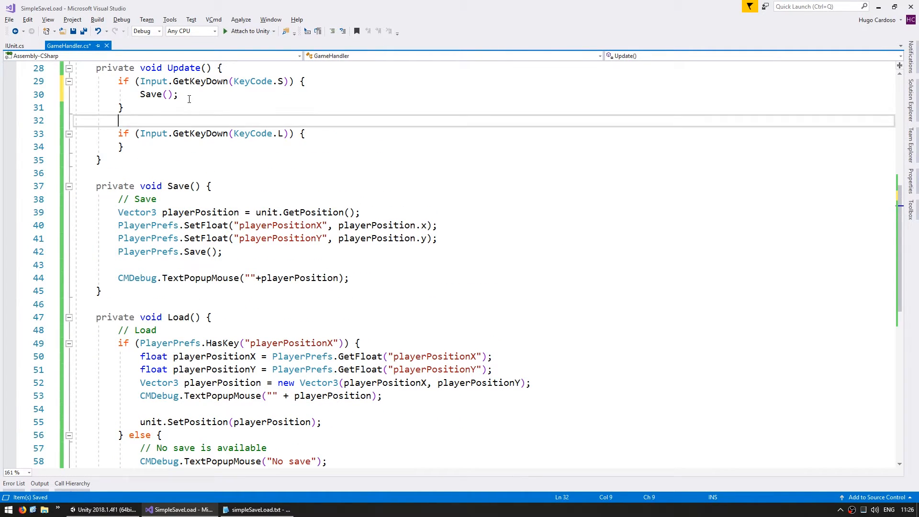
type("Load();")
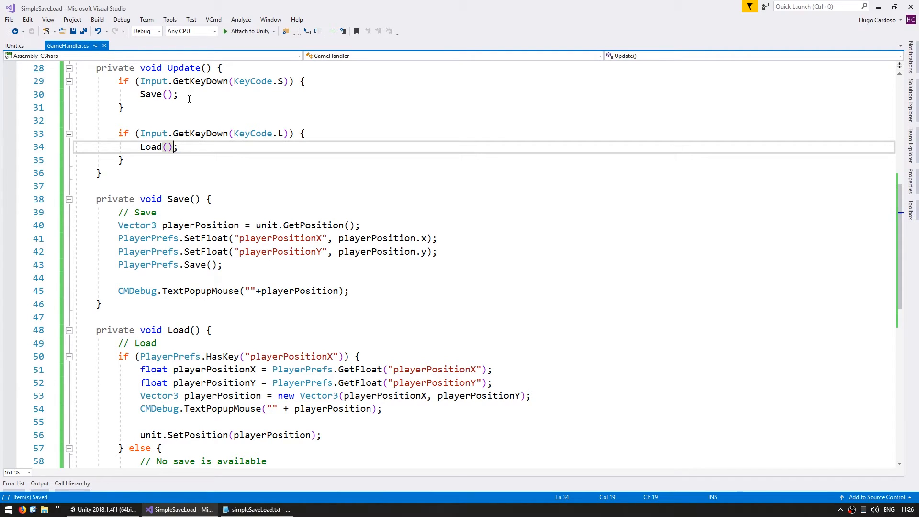
Step: Make Save() get the unit's gold amount and store it with PlayerPrefs.SetInt("goldAmount")
left_click(204, 277)
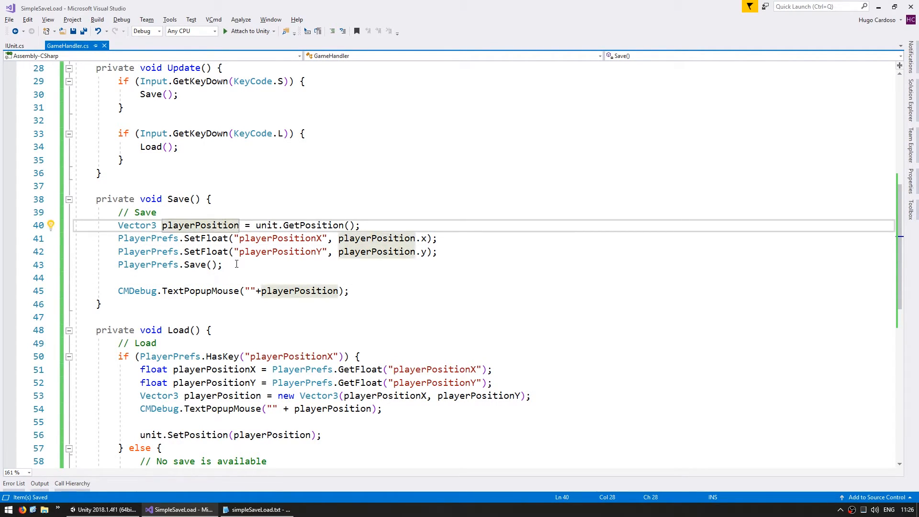
type("int goldAmount = unit.GetGoldAmount();")
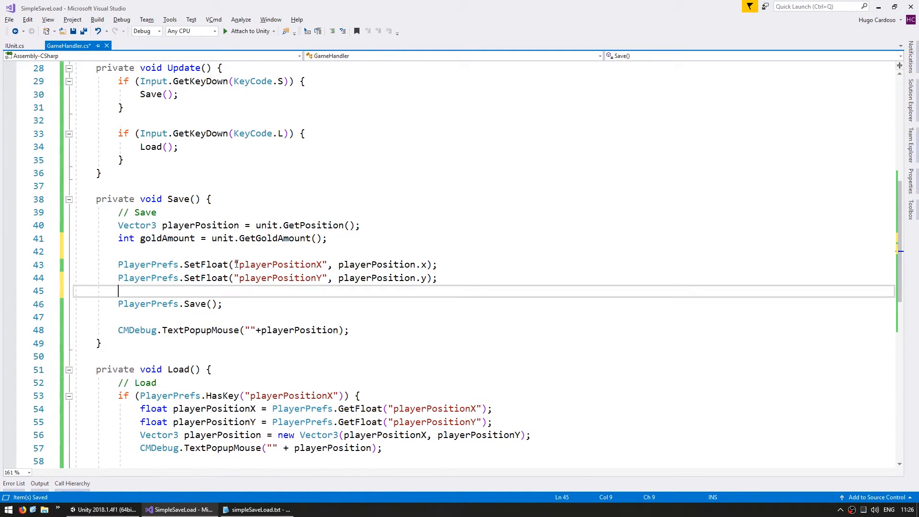
type("PlayerPrefs.")
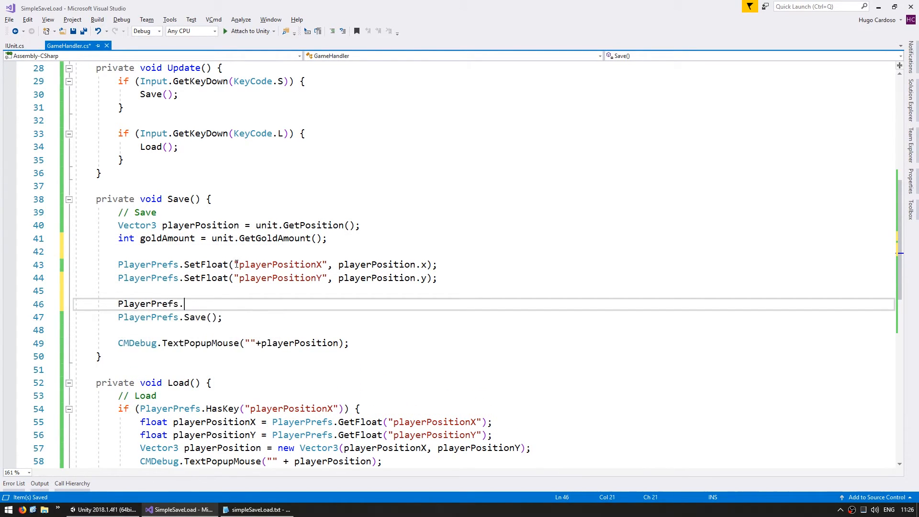
type("SetInt(\"goldAmount\", goldAmount);")
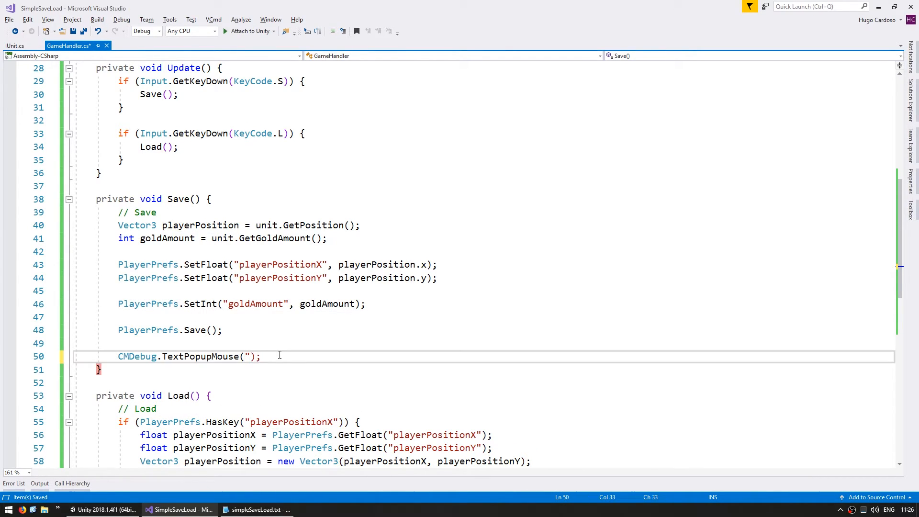
Step: Change the save popup to "Saved!" and start an int goldAmount = PlayerPrefs line in Load()
type("Saved!\"")
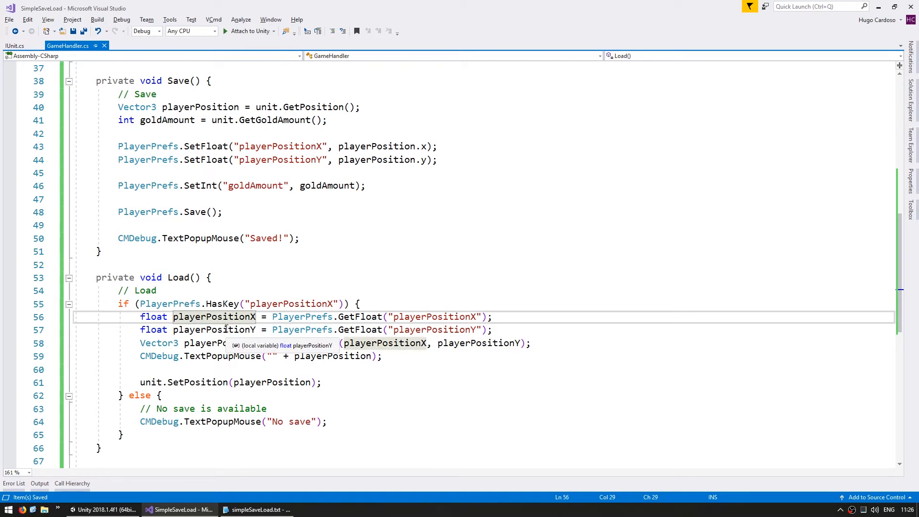
key("enter")
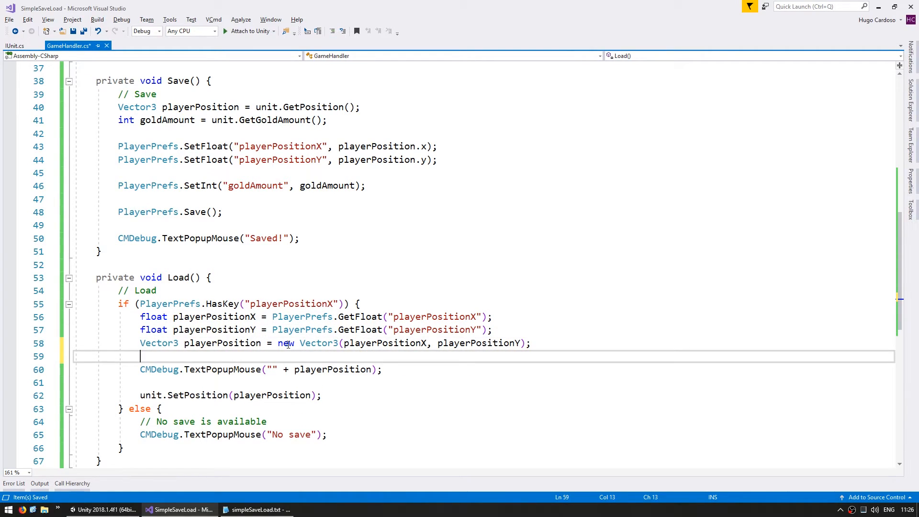
type("int goldAmou")
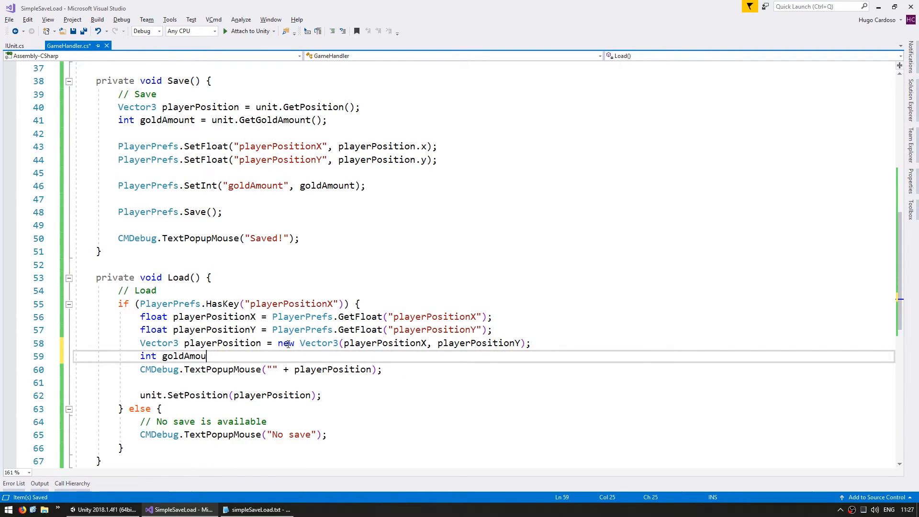
type("= PlayerPrefs.GetInt(\"goldAmount\");")
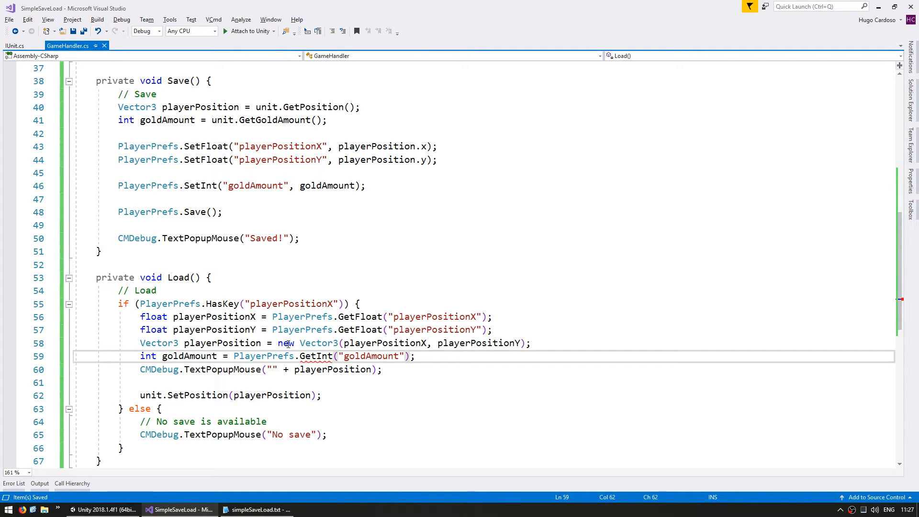
Step: Set the load popup to "Loaded!", pass goldAmount to the unit, and default GetInt to 0
type("Loaded!")
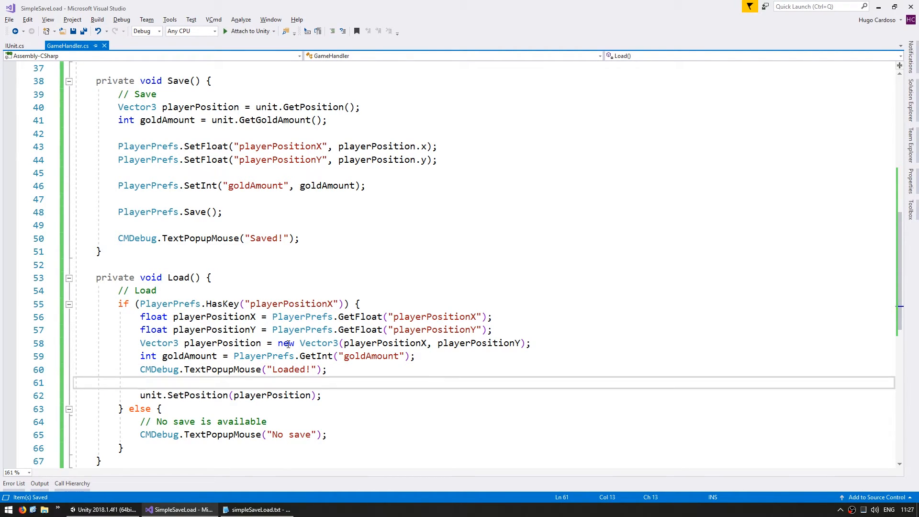
type("unit.SetGoldAmount();")
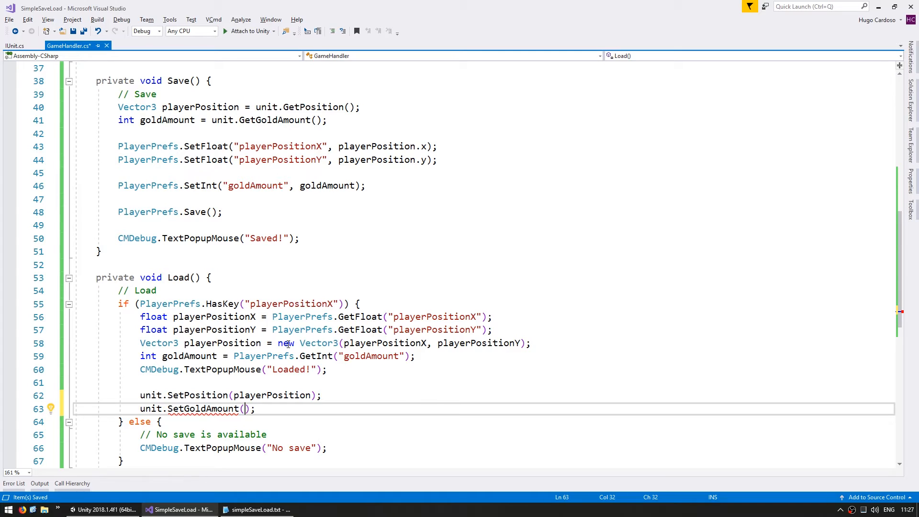
type("goldAmount")
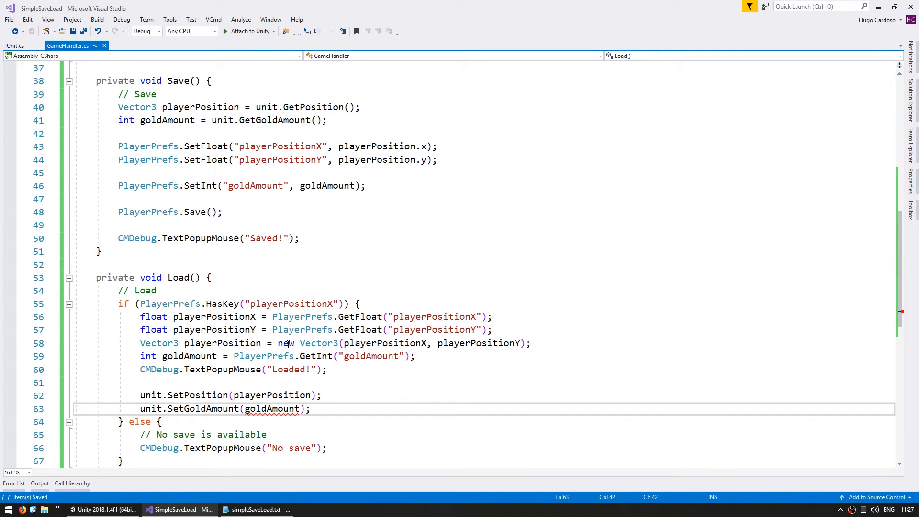
left_click(360, 316)
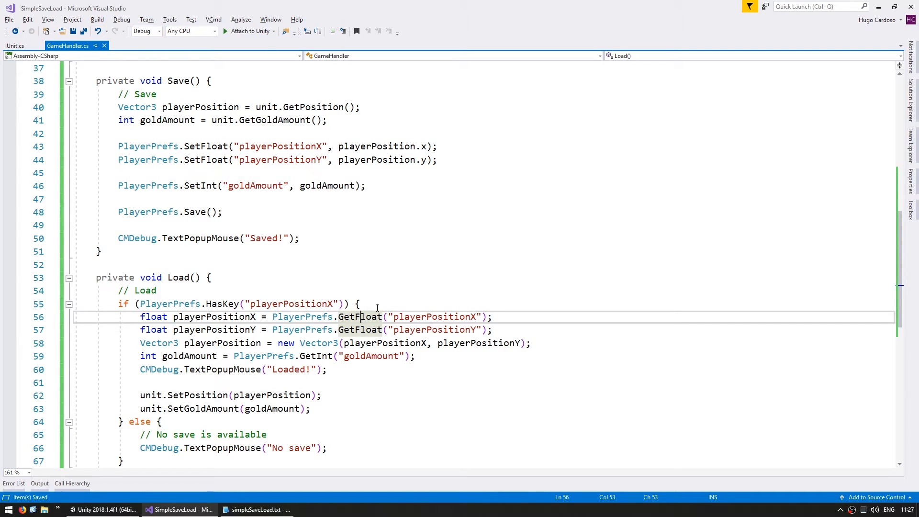
double_click(433, 317)
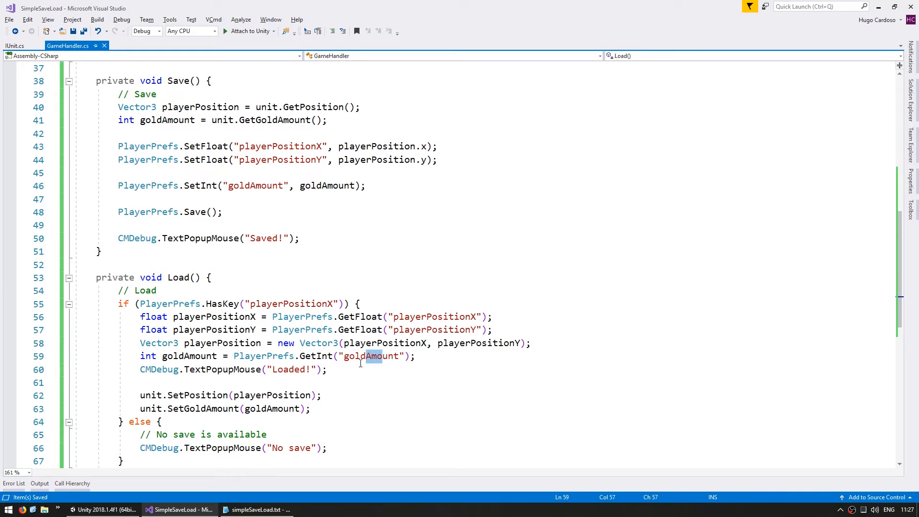
mouse_move(377, 276)
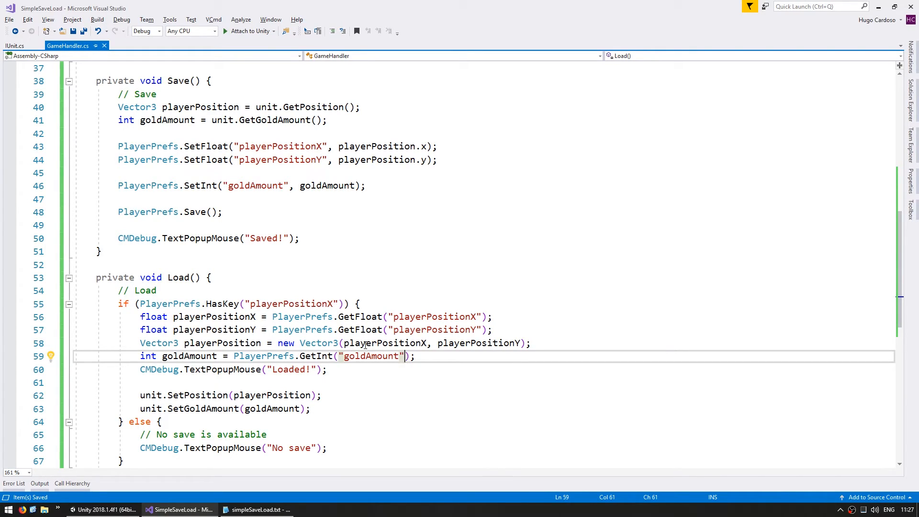
type(",")
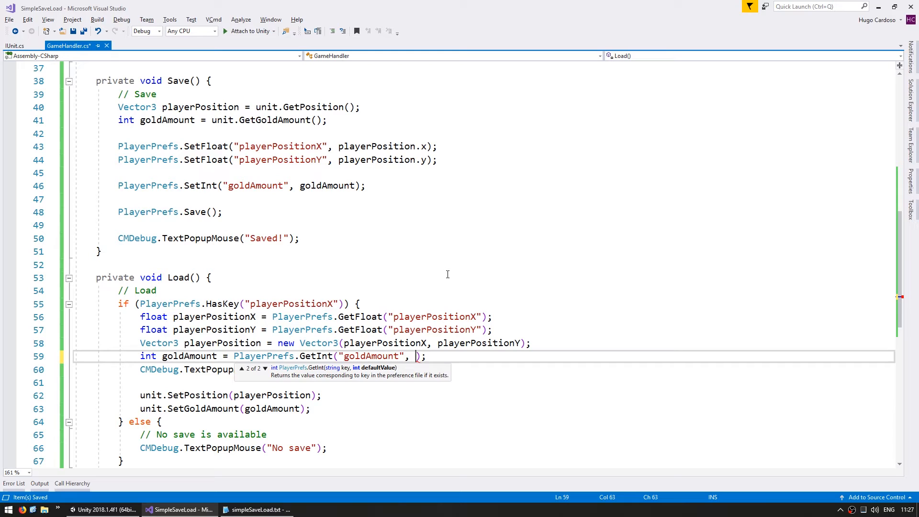
type("0")
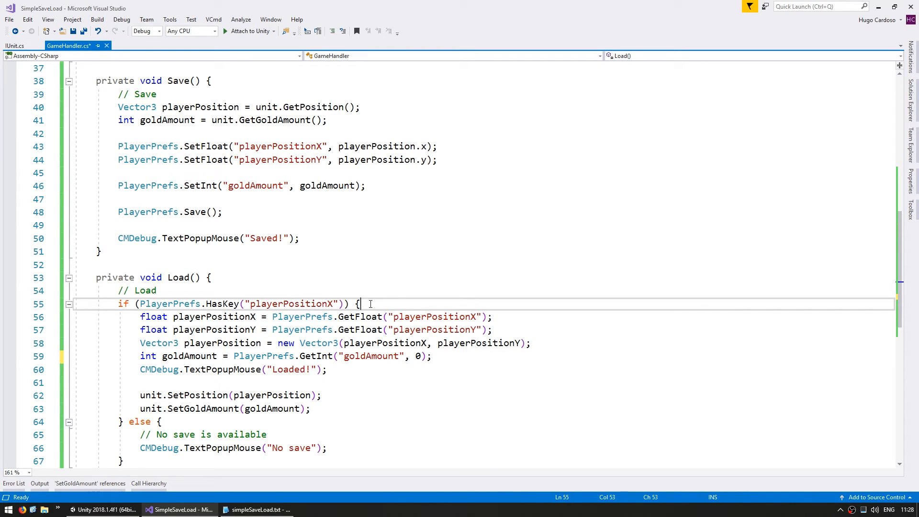
Step: Run the game in Unity and send the character to mine a gold rock
left_click(102, 509)
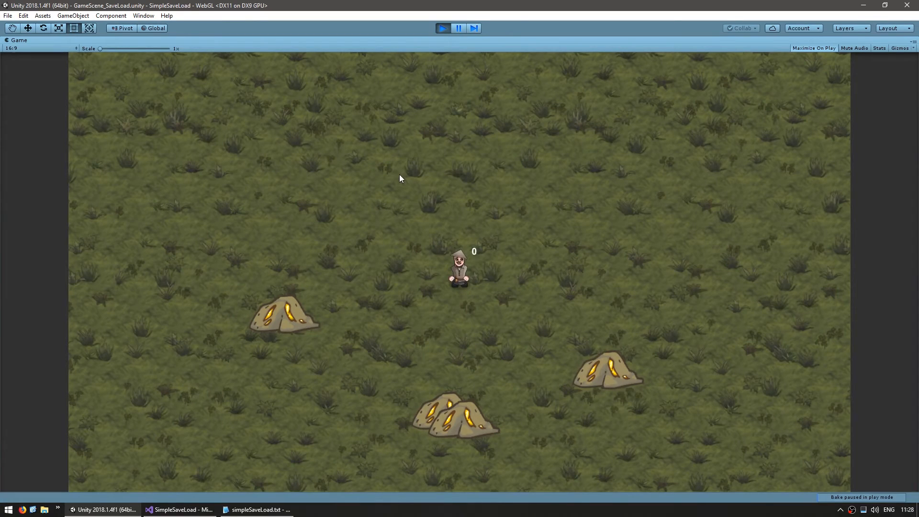
mouse_move(439, 298)
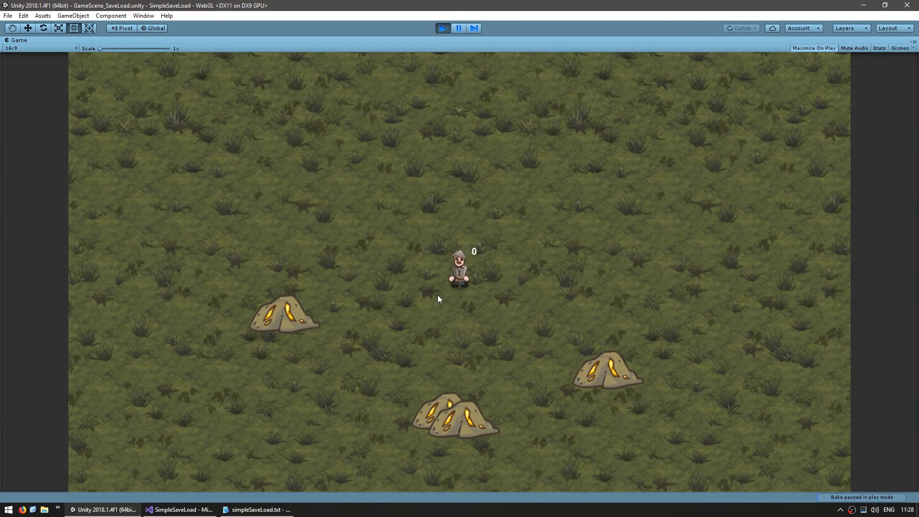
mouse_move(334, 254)
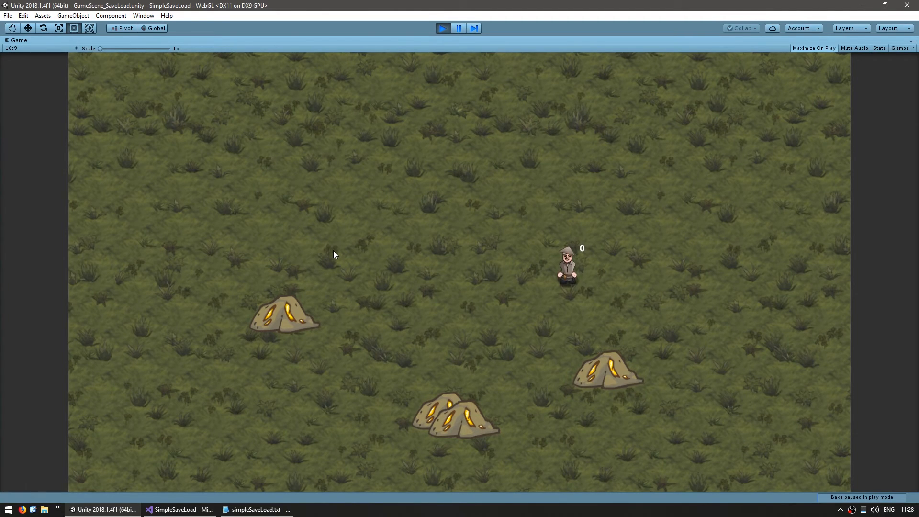
mouse_move(517, 217)
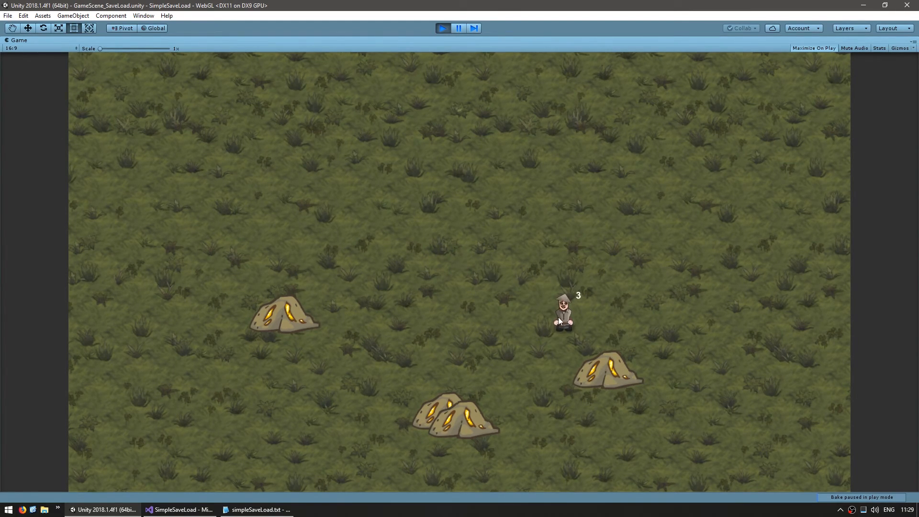
mouse_move(614, 258)
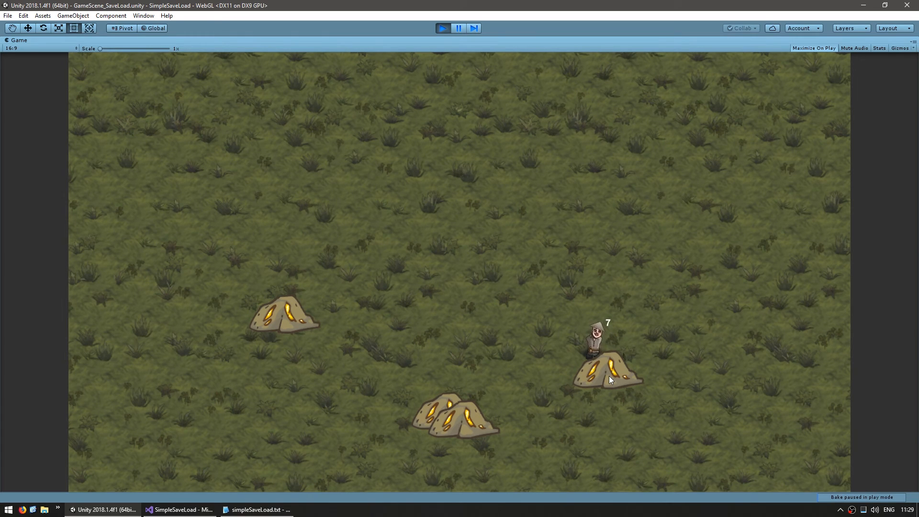
left_click(518, 350)
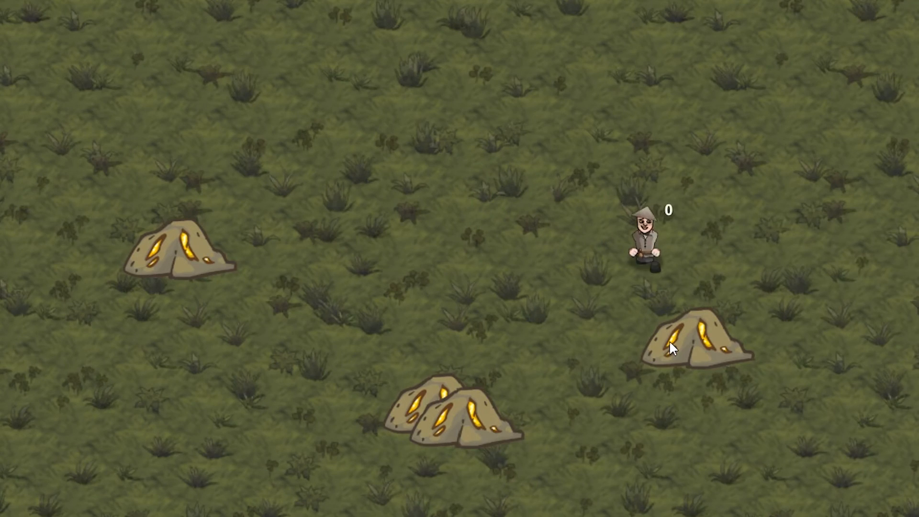
Step: Send the character to mine the nearby lower-right gold rock again while watching the counter
left_click(694, 343)
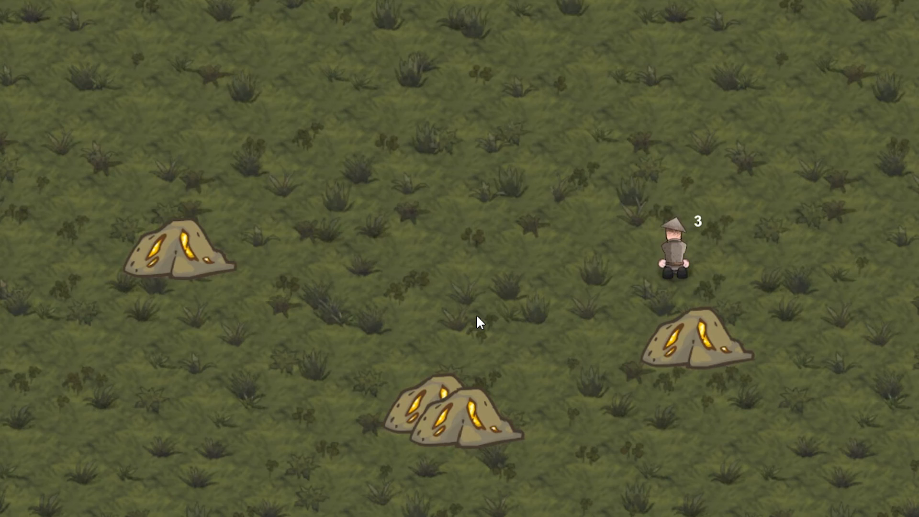
left_click(674, 349)
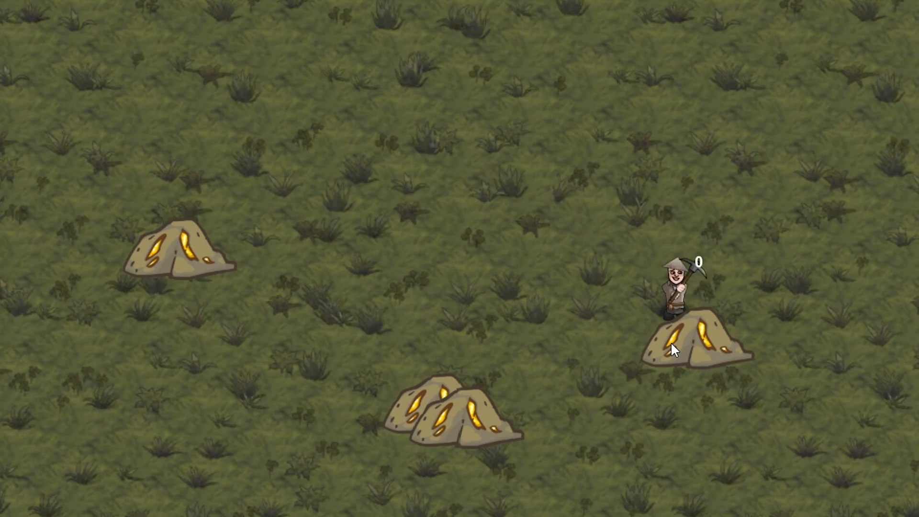